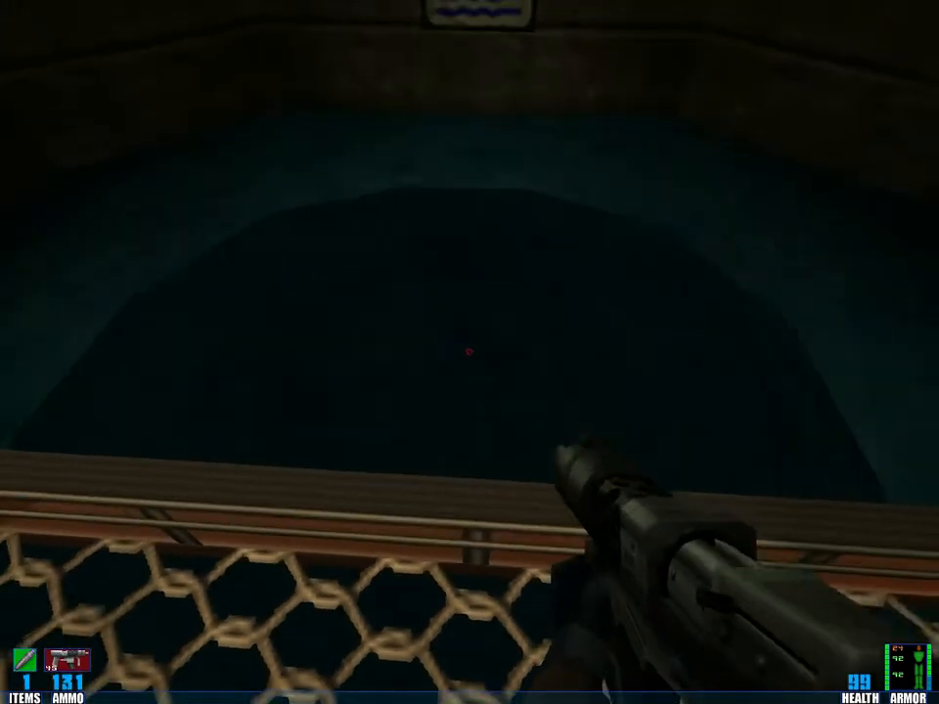
pyautogui.moveTo(469, 352)
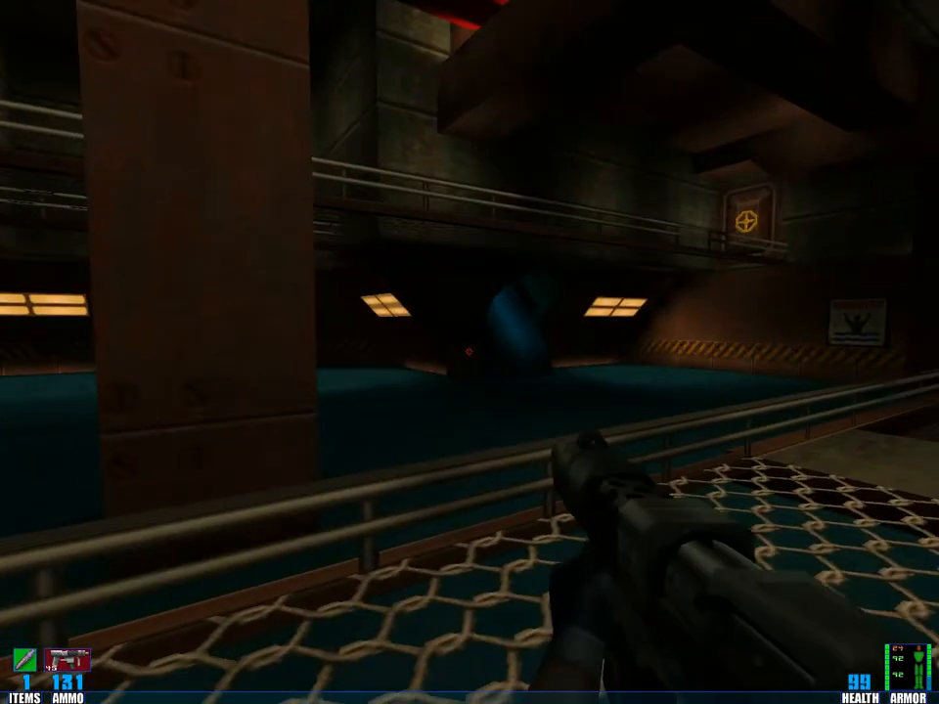
pyautogui.moveTo(470, 352)
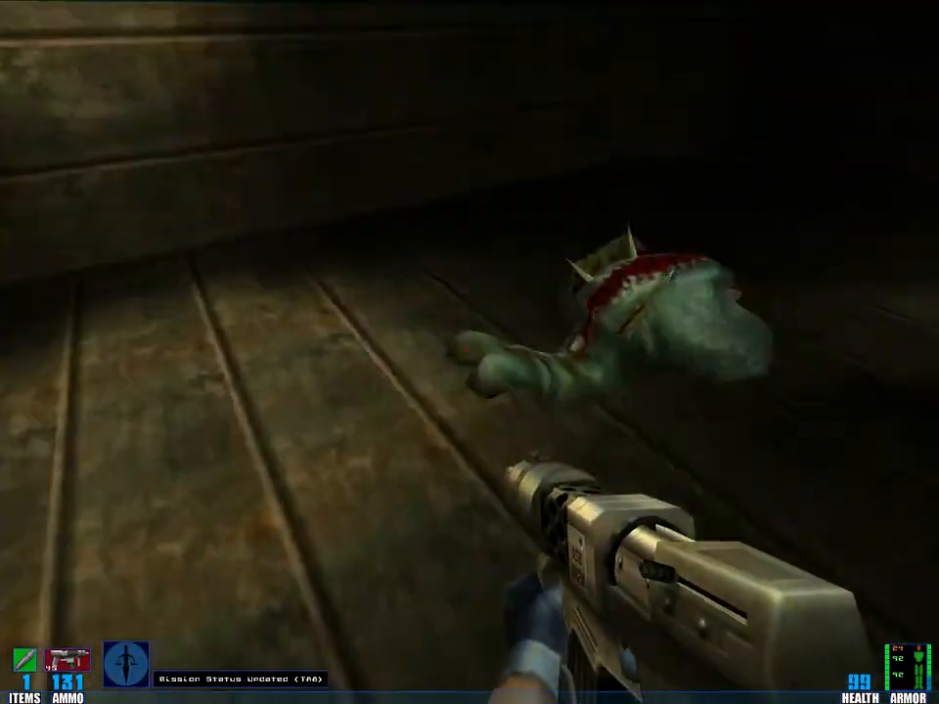
pyautogui.moveTo(469, 353)
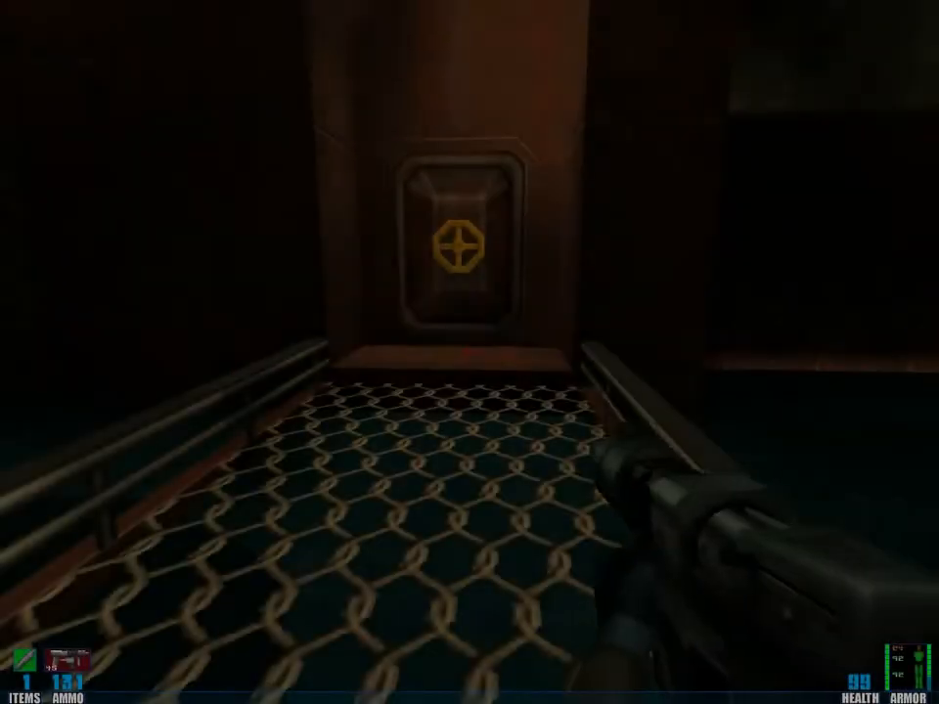
pyautogui.moveTo(469, 353)
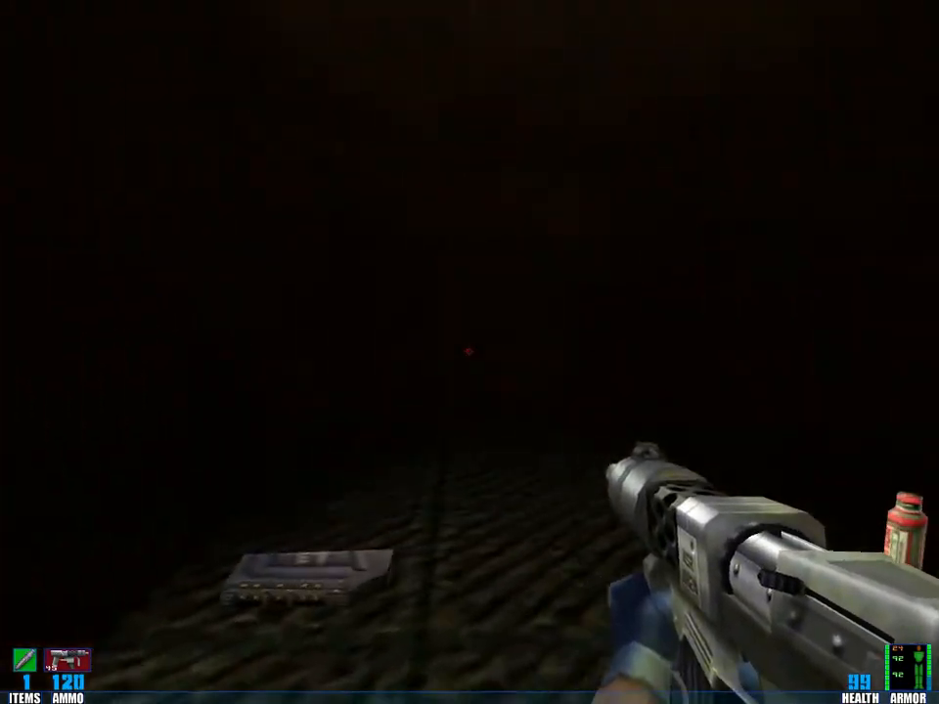
# Advance through the opening level, firing at enemies along the way.
pyautogui.click(469, 352)
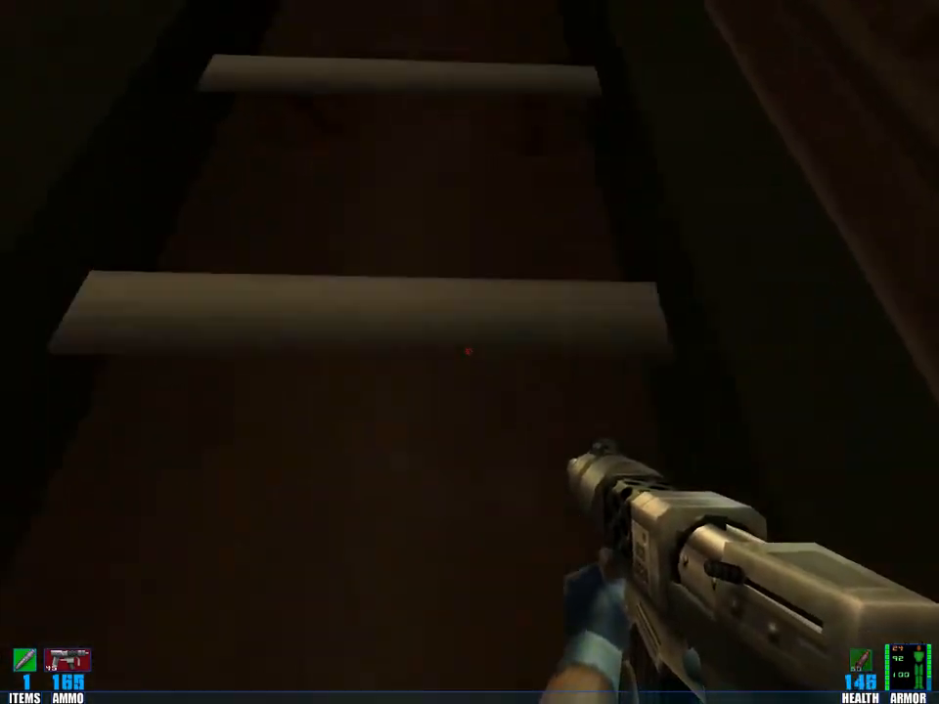
pyautogui.click(470, 352)
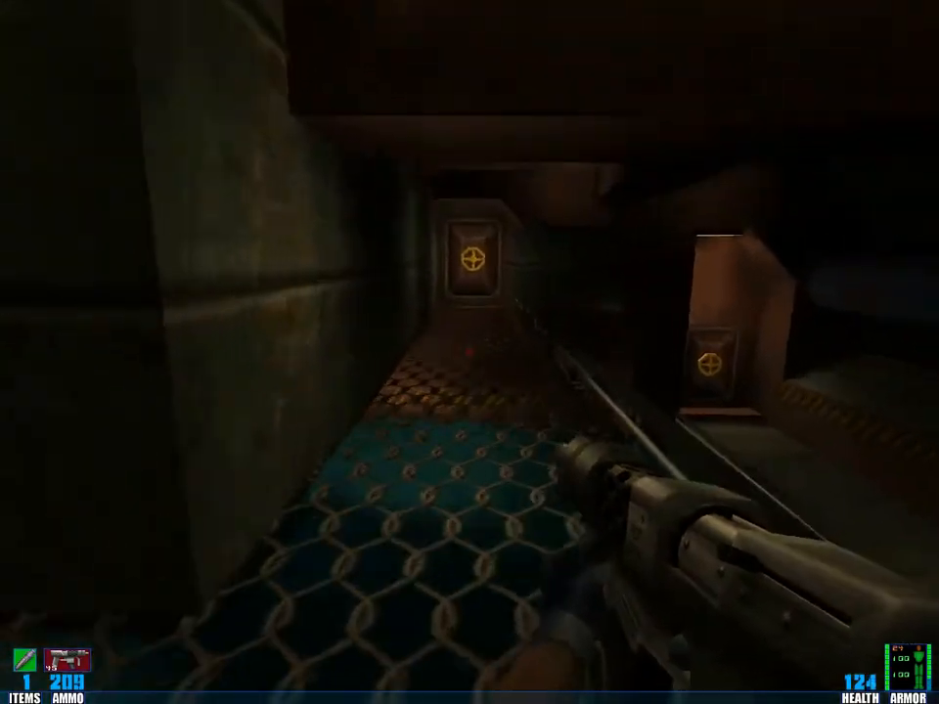
pyautogui.moveTo(469, 352)
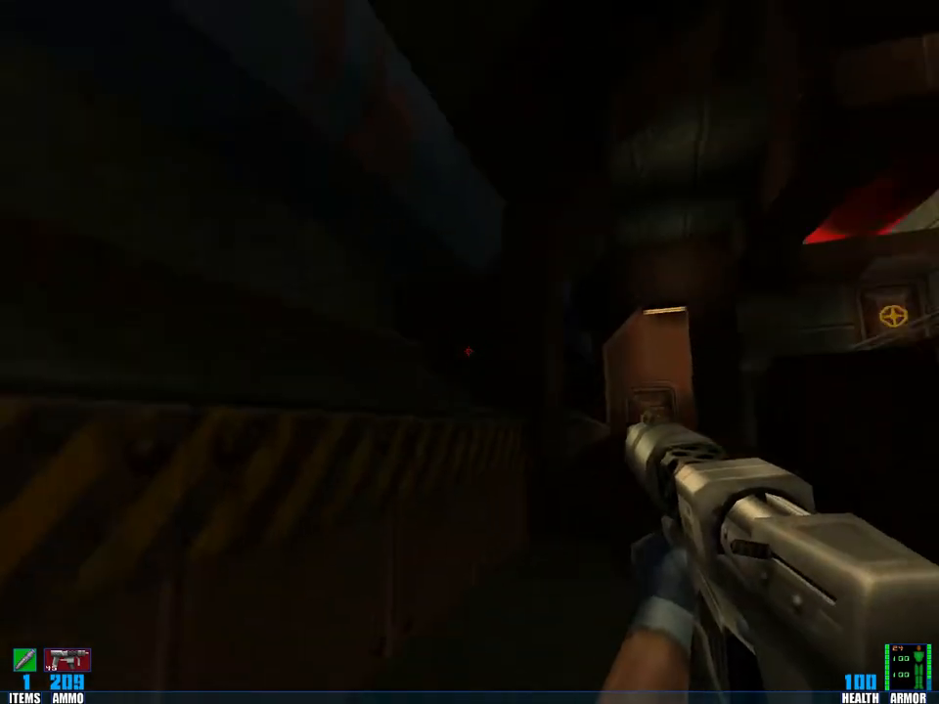
pyautogui.moveTo(470, 352)
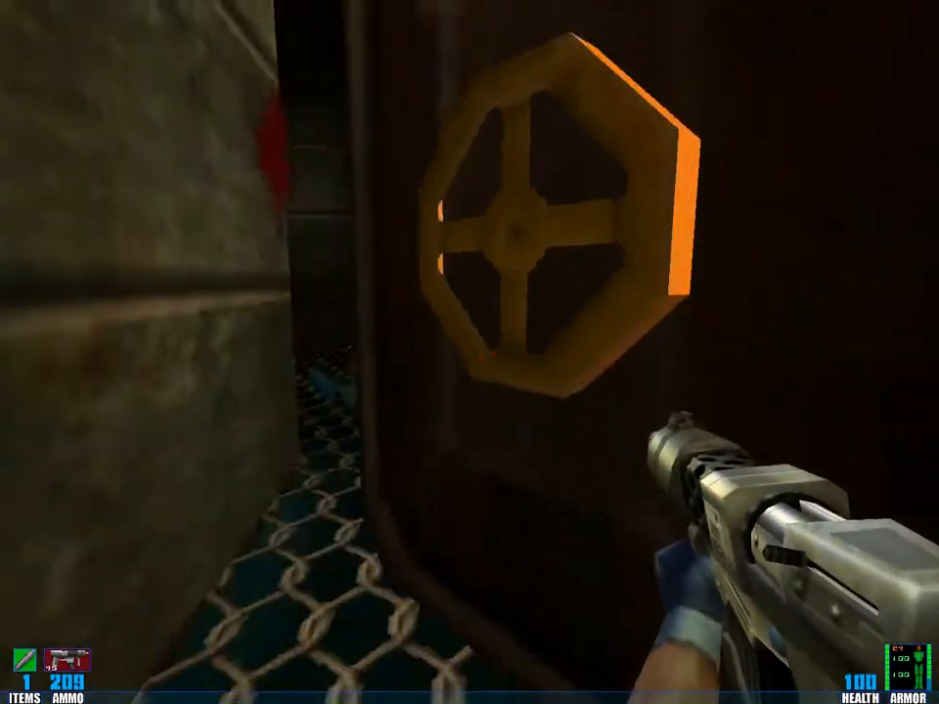
pyautogui.moveTo(470, 352)
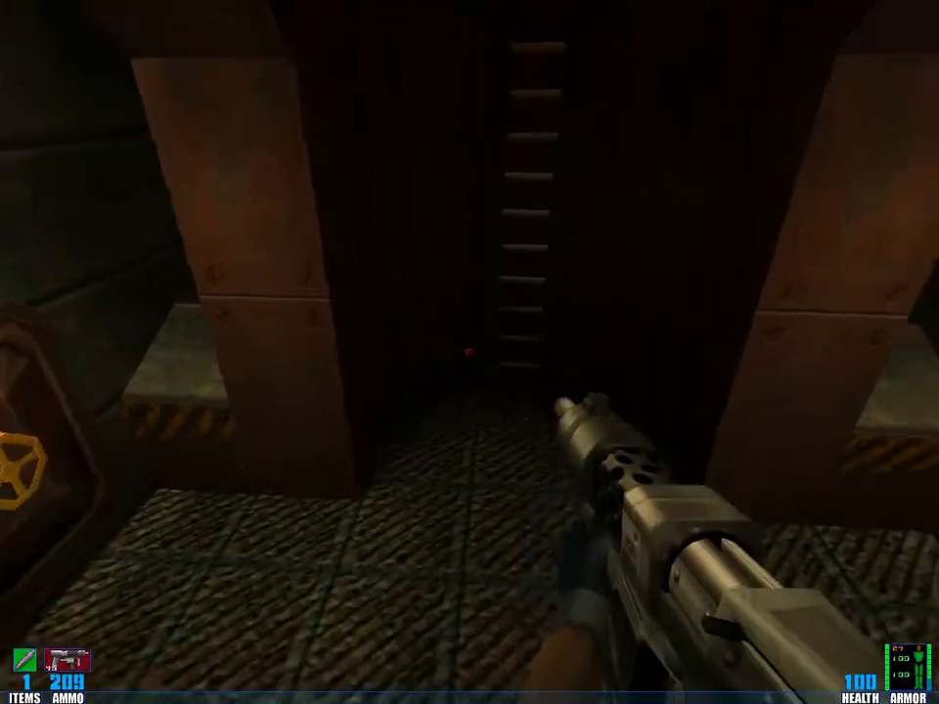
pyautogui.press('W')
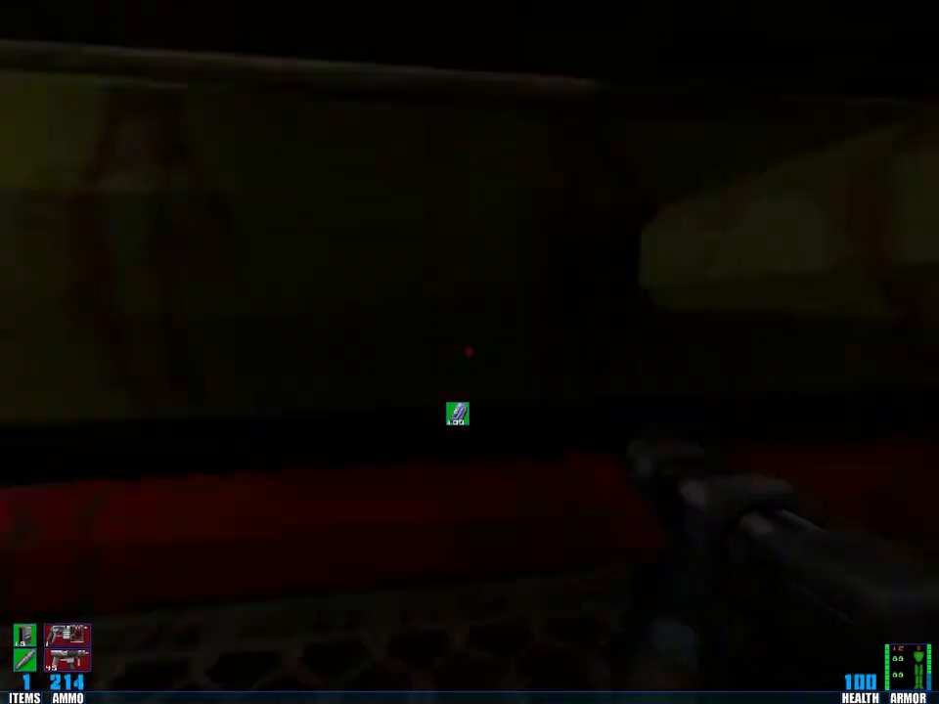
pyautogui.click(470, 352)
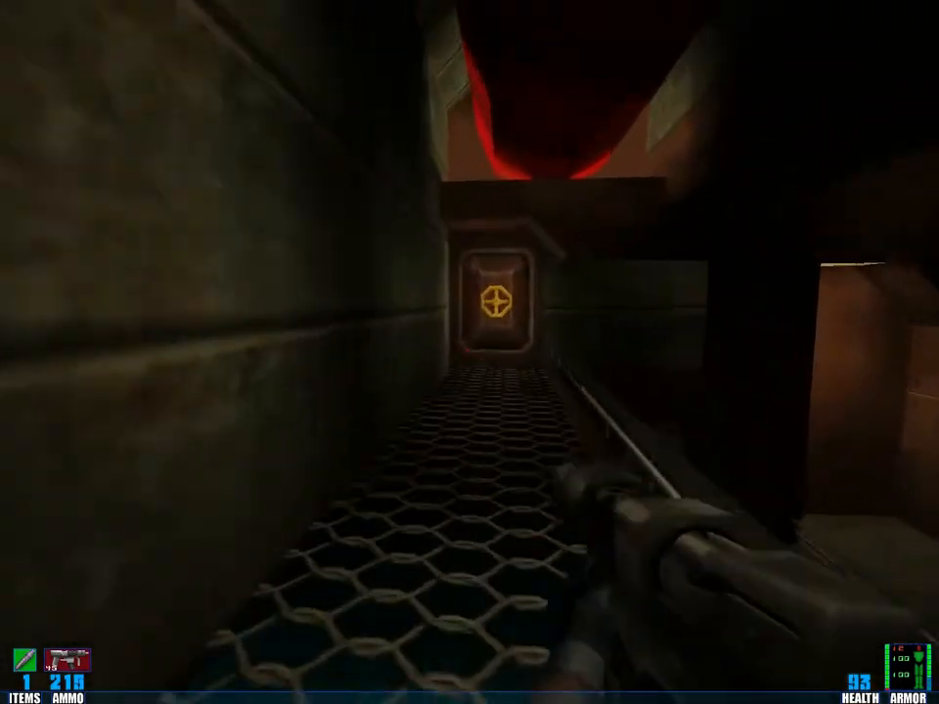
pyautogui.press('w')
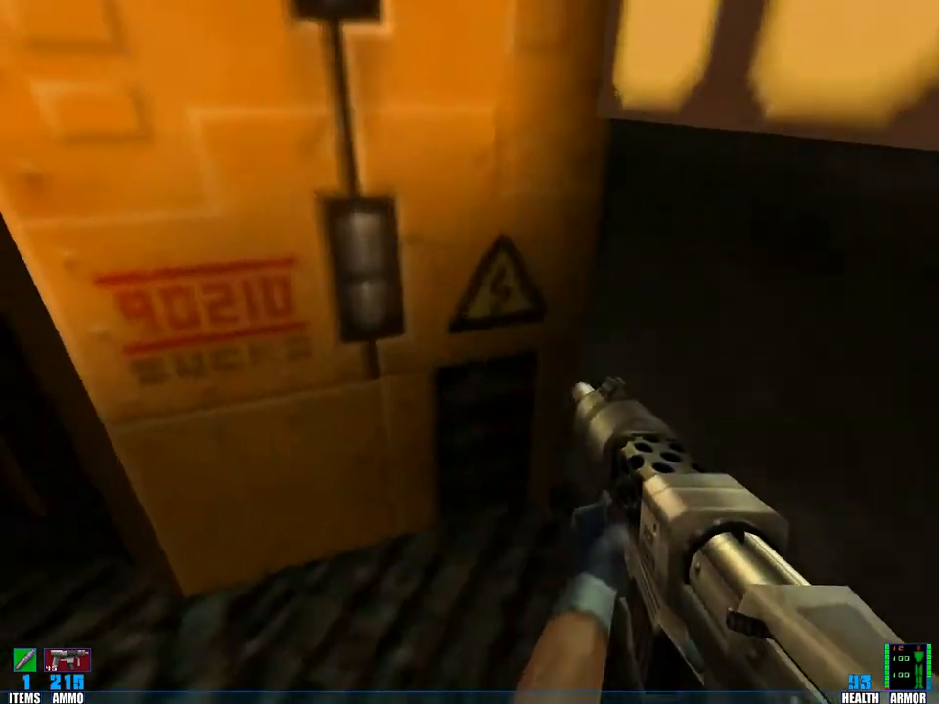
pyautogui.moveTo(470, 352)
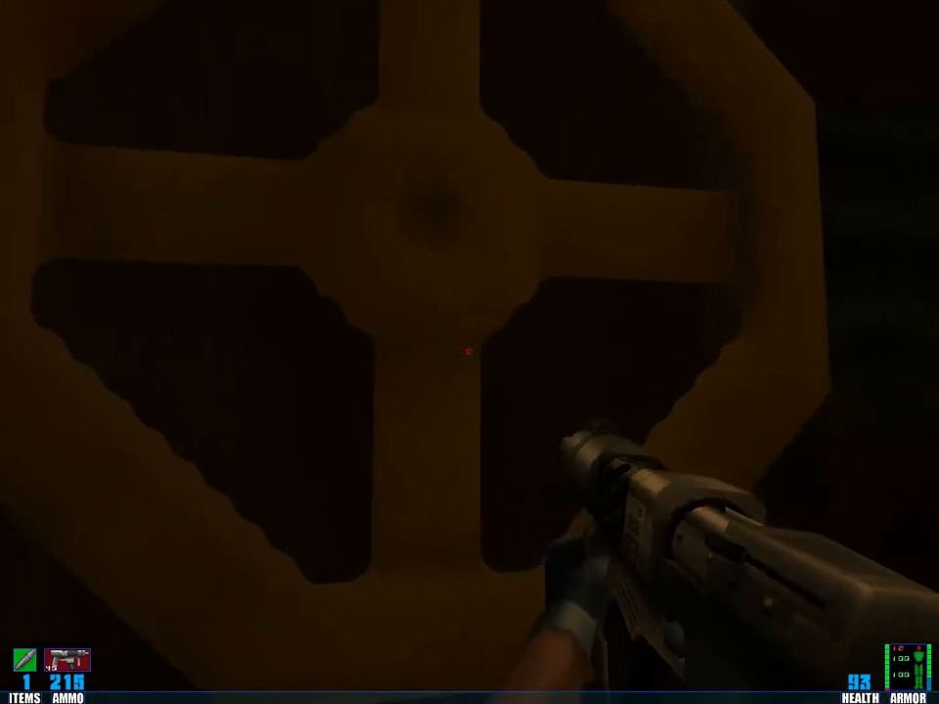
pyautogui.click(470, 353)
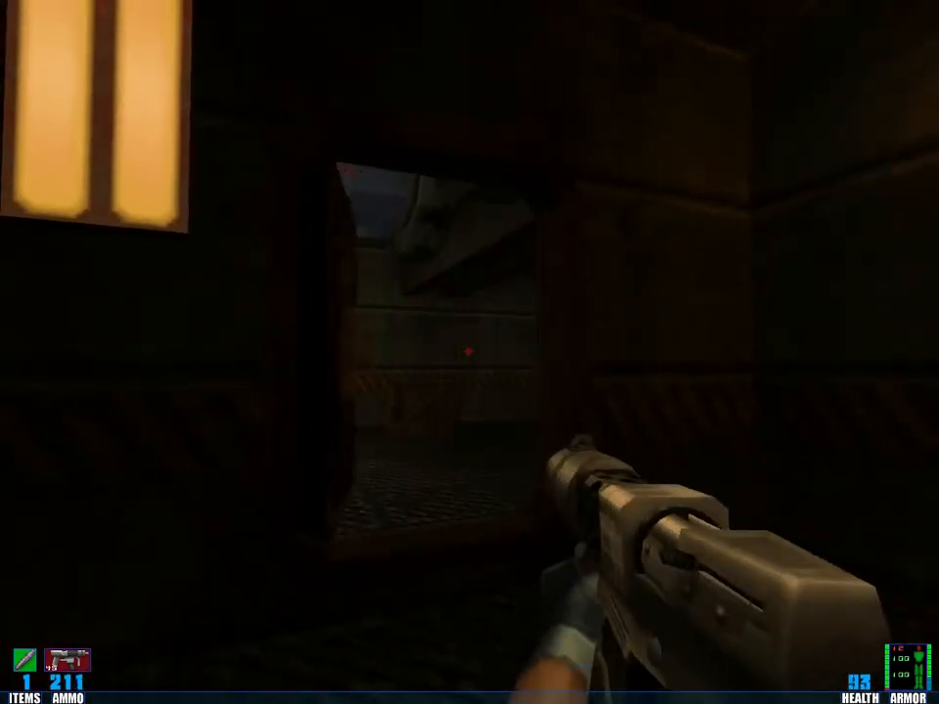
pyautogui.moveTo(469, 352)
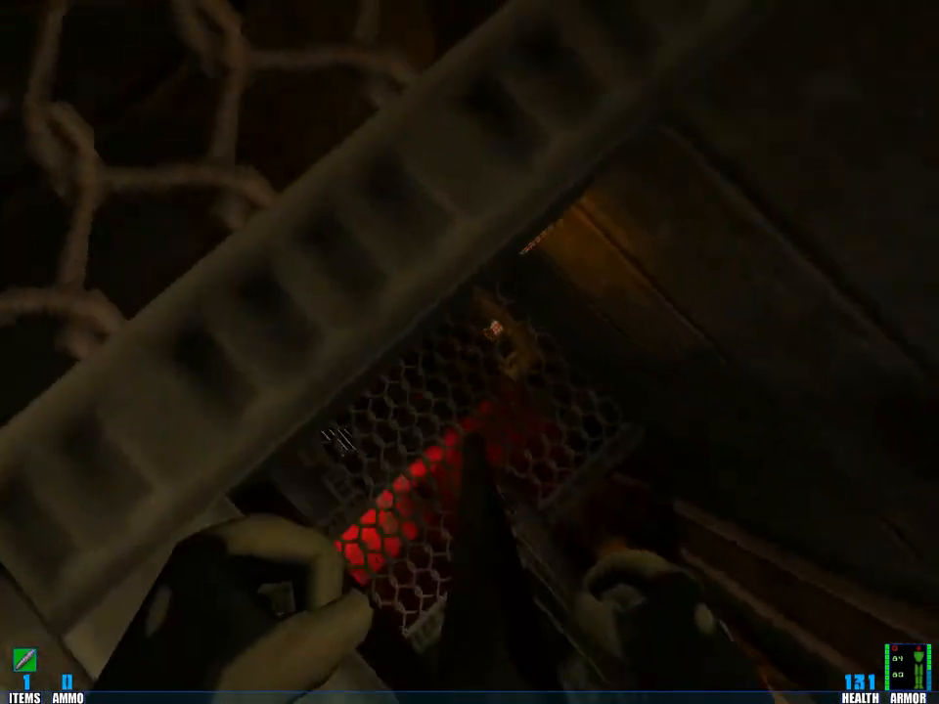
pyautogui.moveTo(470, 352)
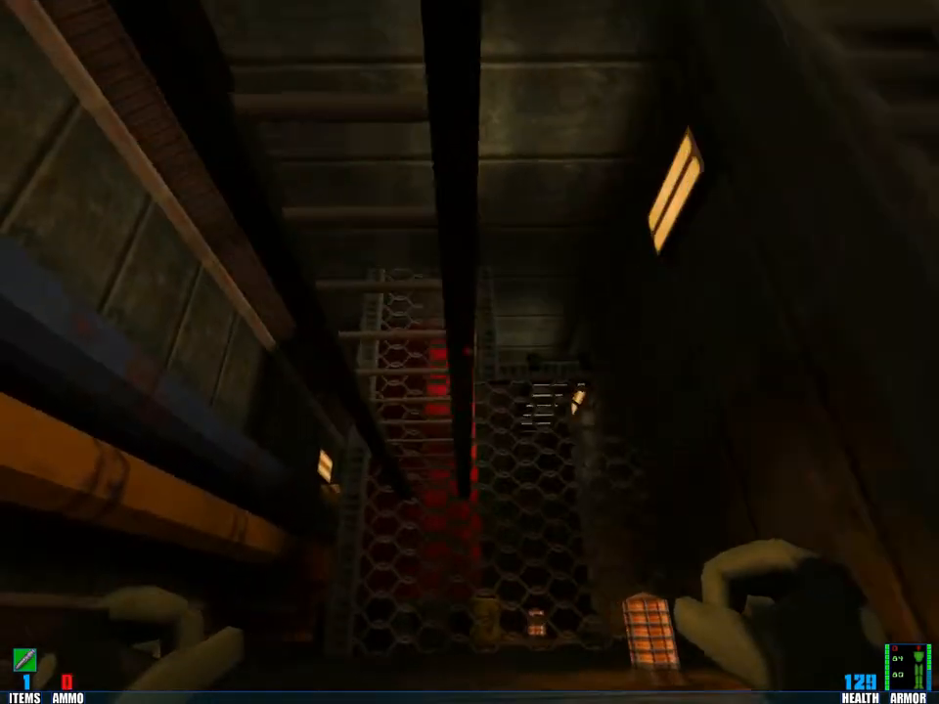
pyautogui.moveTo(469, 352)
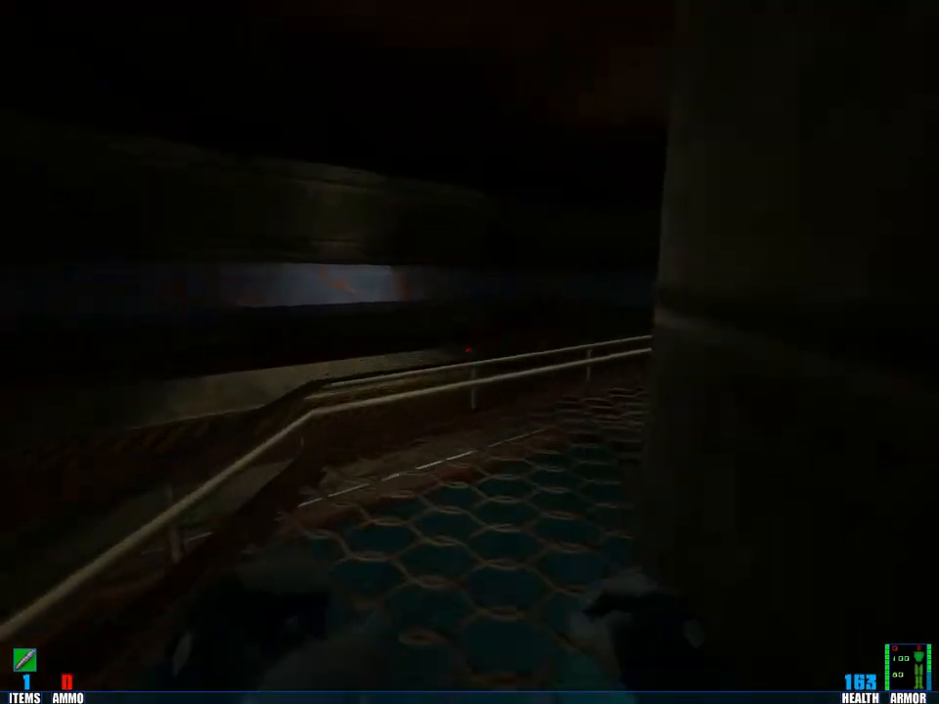
pyautogui.moveTo(470, 353)
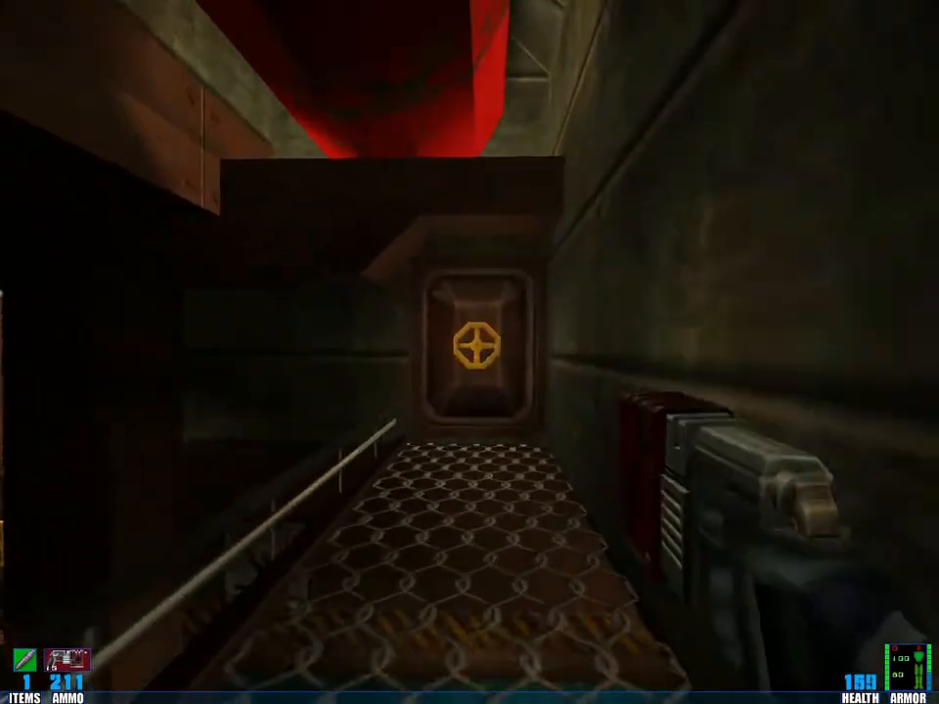
pyautogui.press('w')
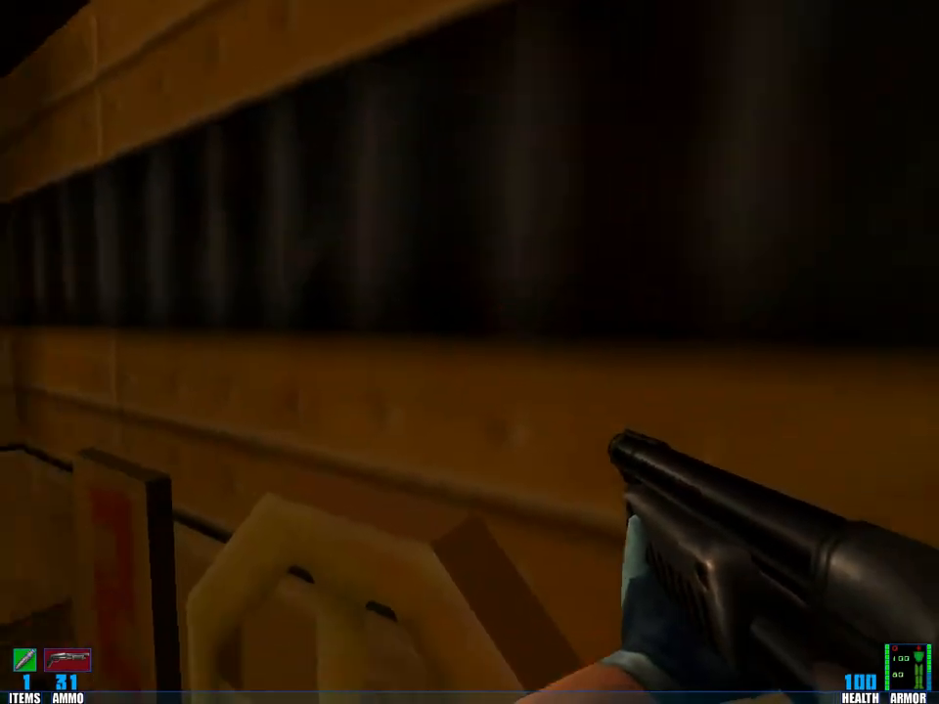
pyautogui.moveTo(470, 352)
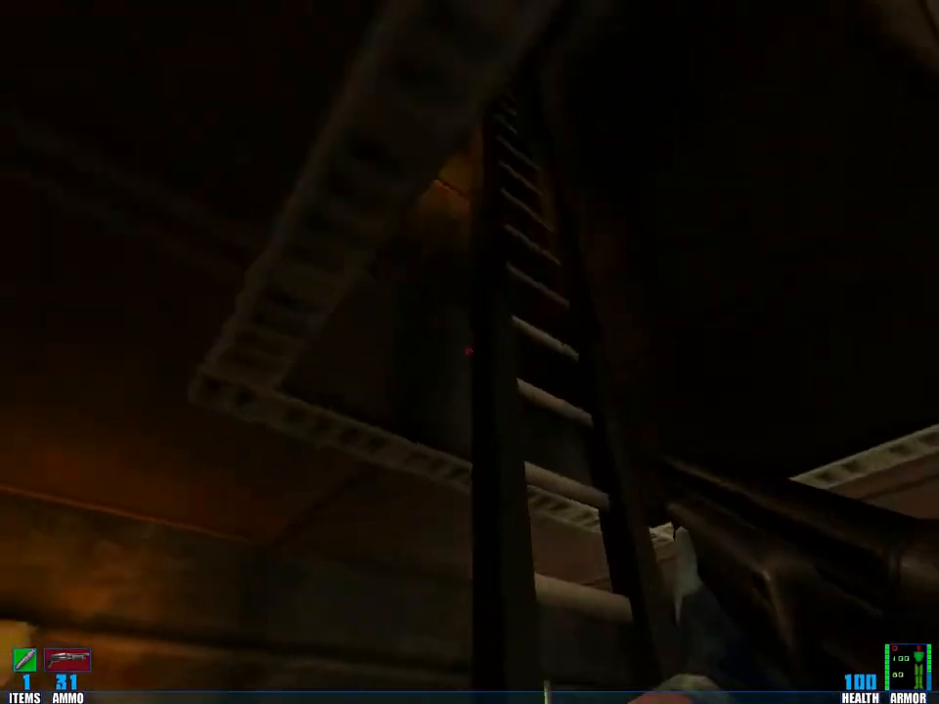
pyautogui.moveTo(470, 352)
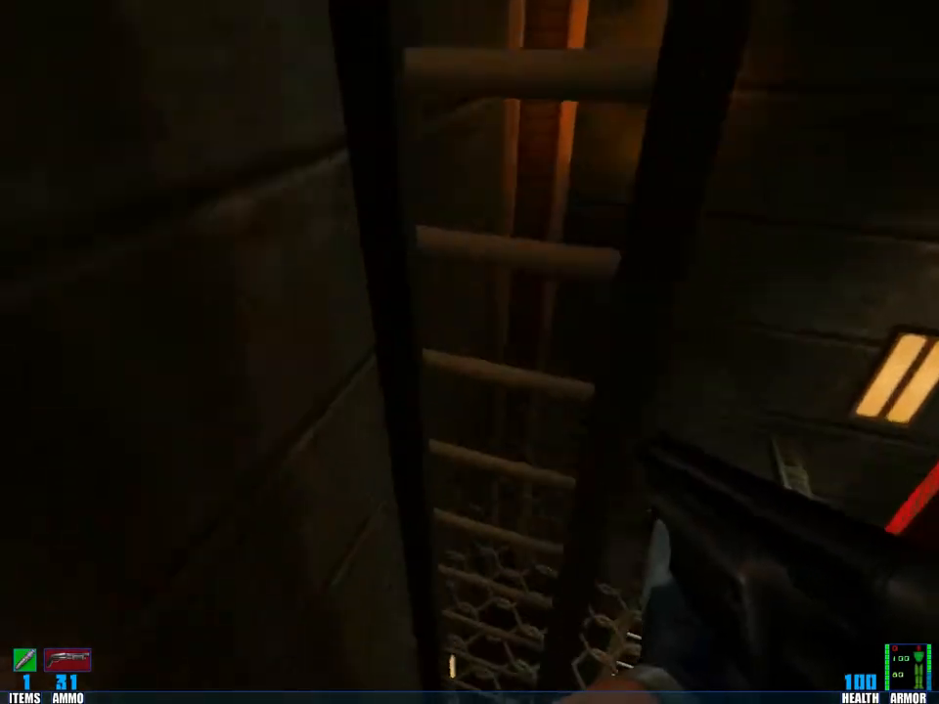
pyautogui.moveTo(470, 352)
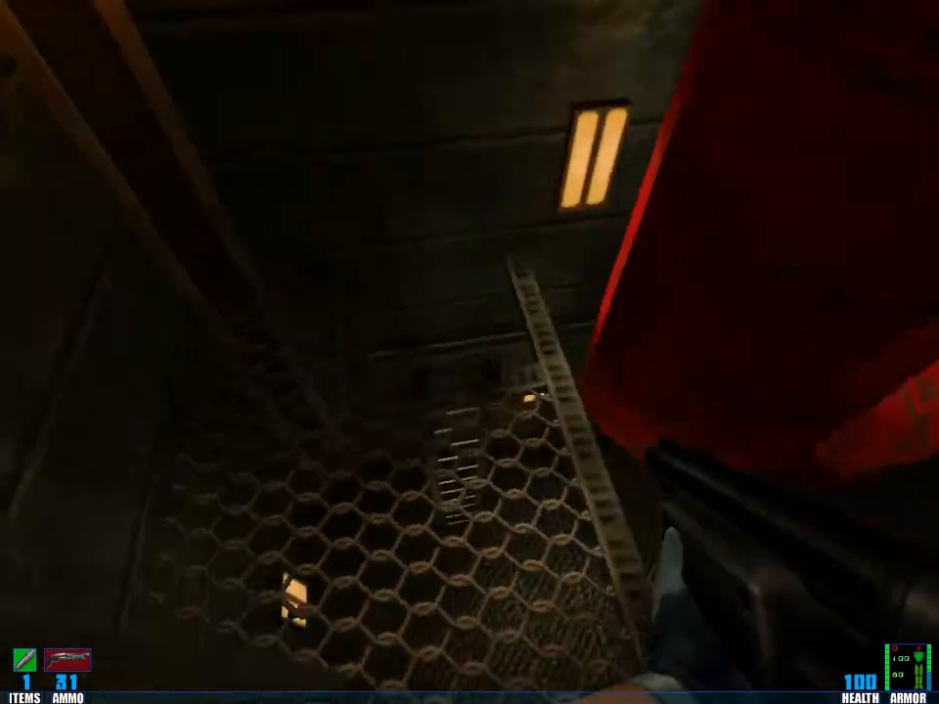
pyautogui.moveTo(470, 352)
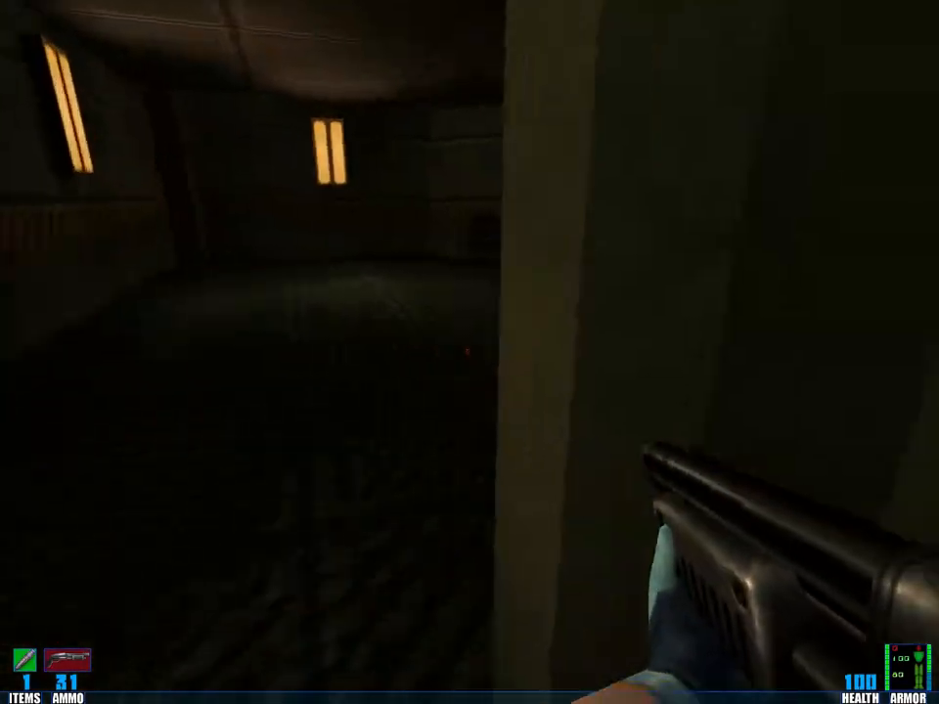
pyautogui.moveTo(469, 352)
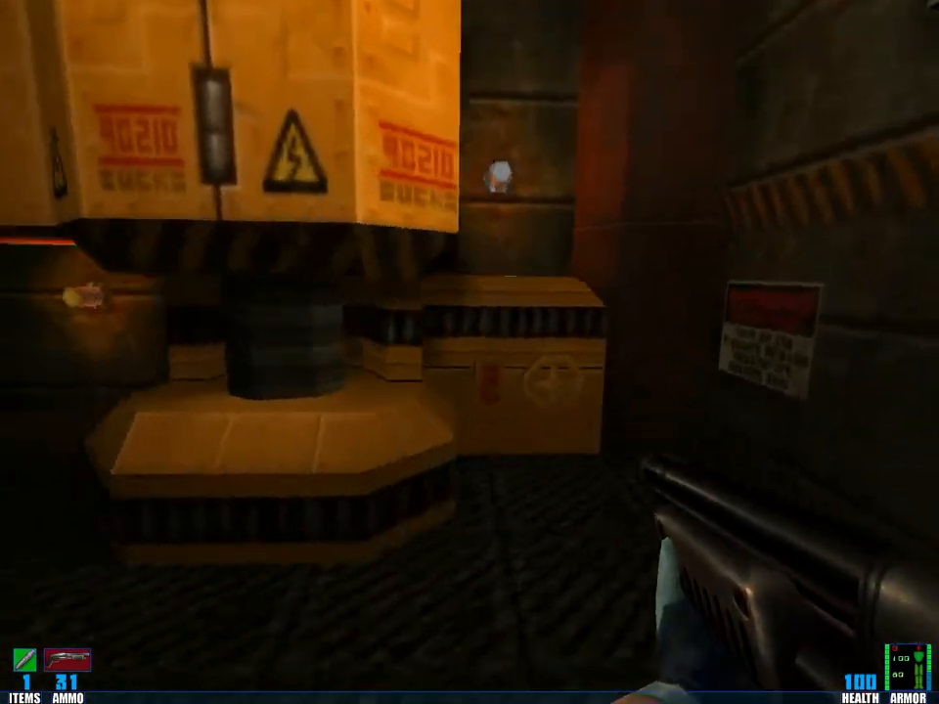
pyautogui.moveTo(469, 352)
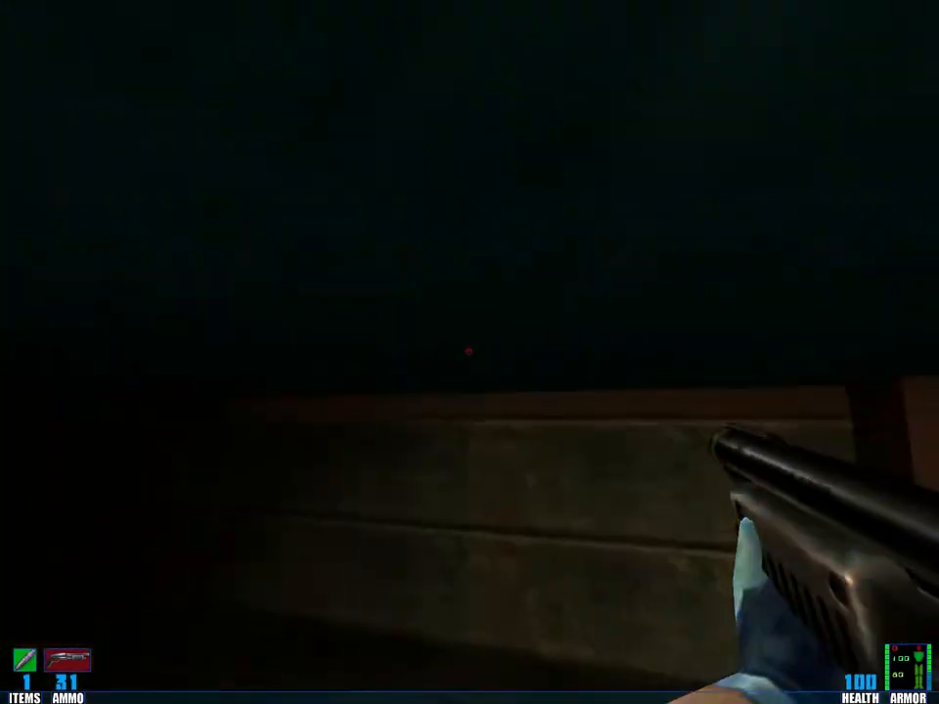
pyautogui.moveTo(470, 352)
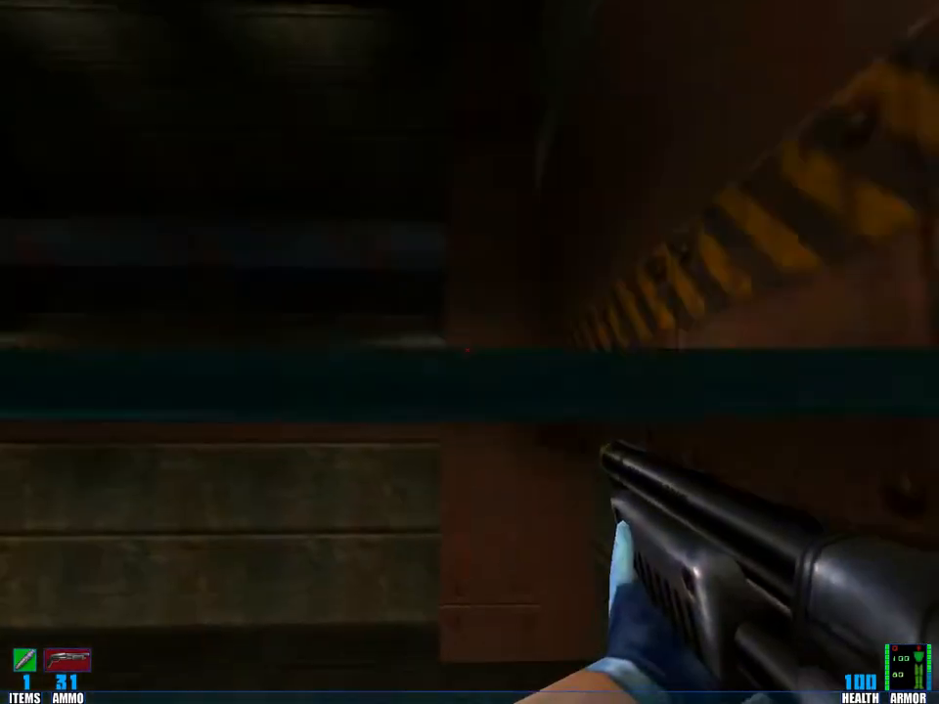
pyautogui.moveTo(470, 352)
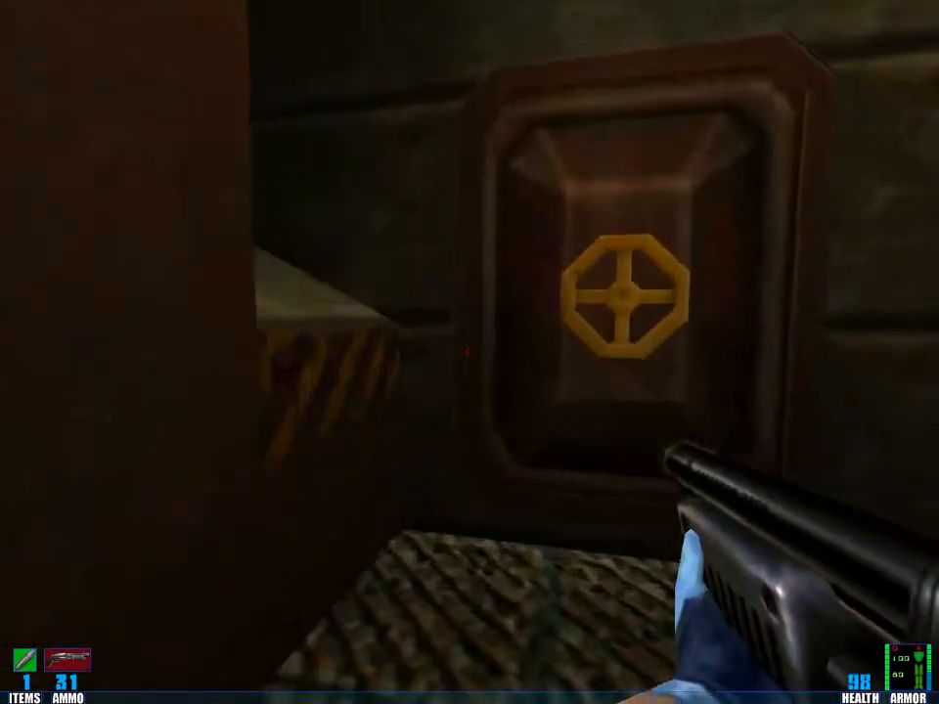
pyautogui.moveTo(470, 352)
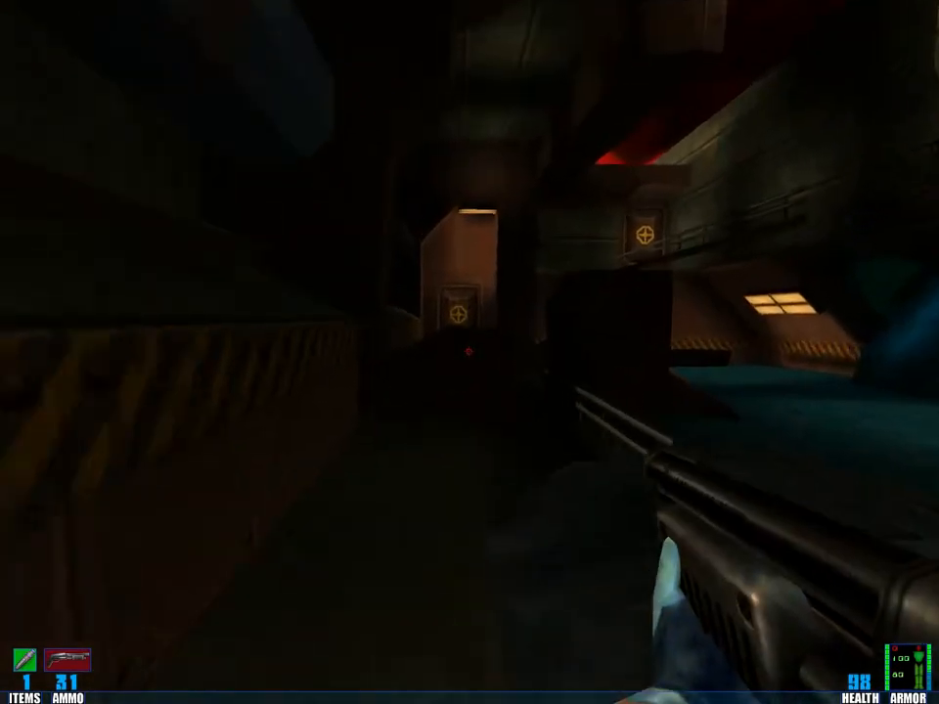
pyautogui.moveTo(469, 352)
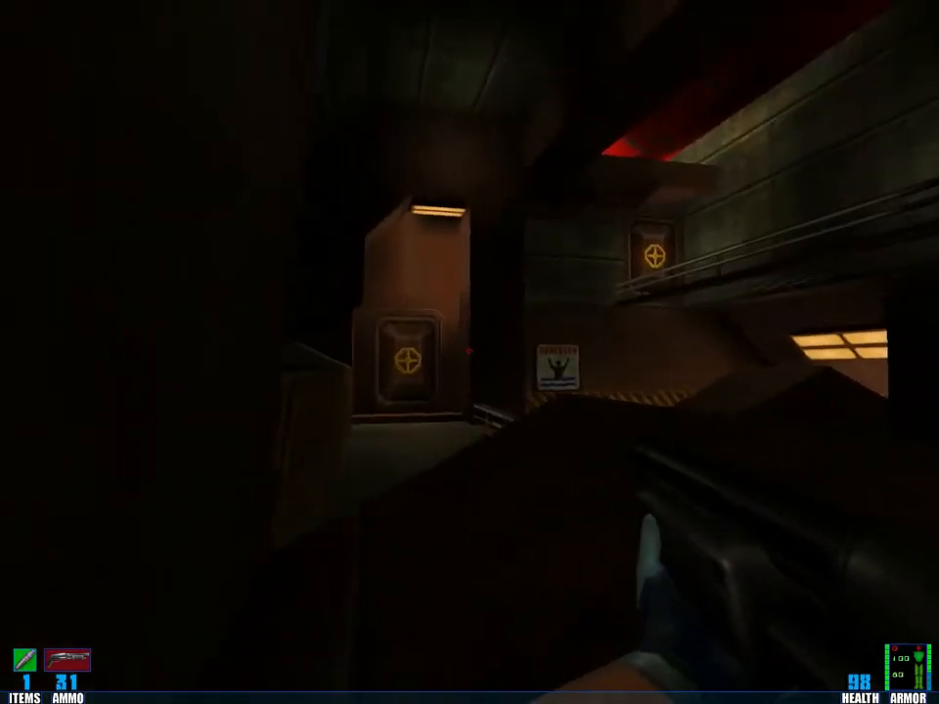
pyautogui.moveTo(470, 352)
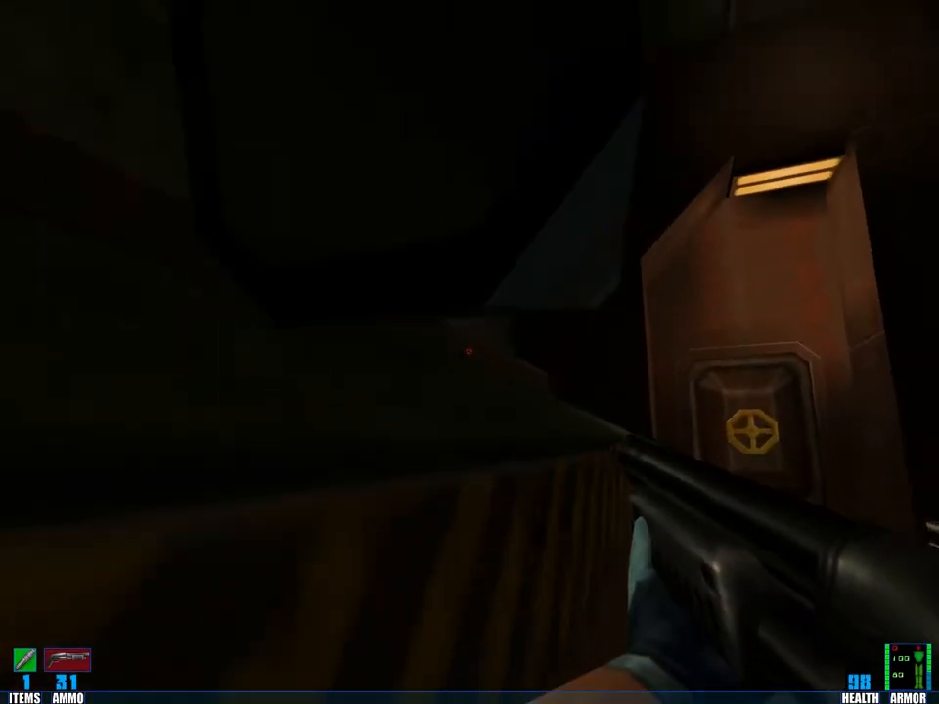
pyautogui.moveTo(470, 352)
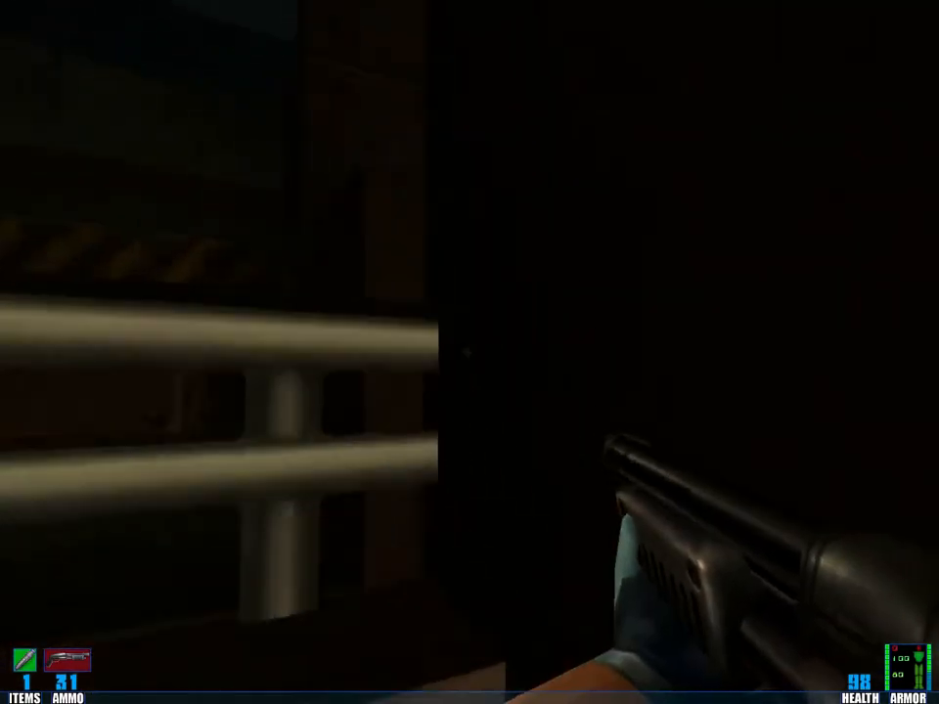
pyautogui.moveTo(470, 353)
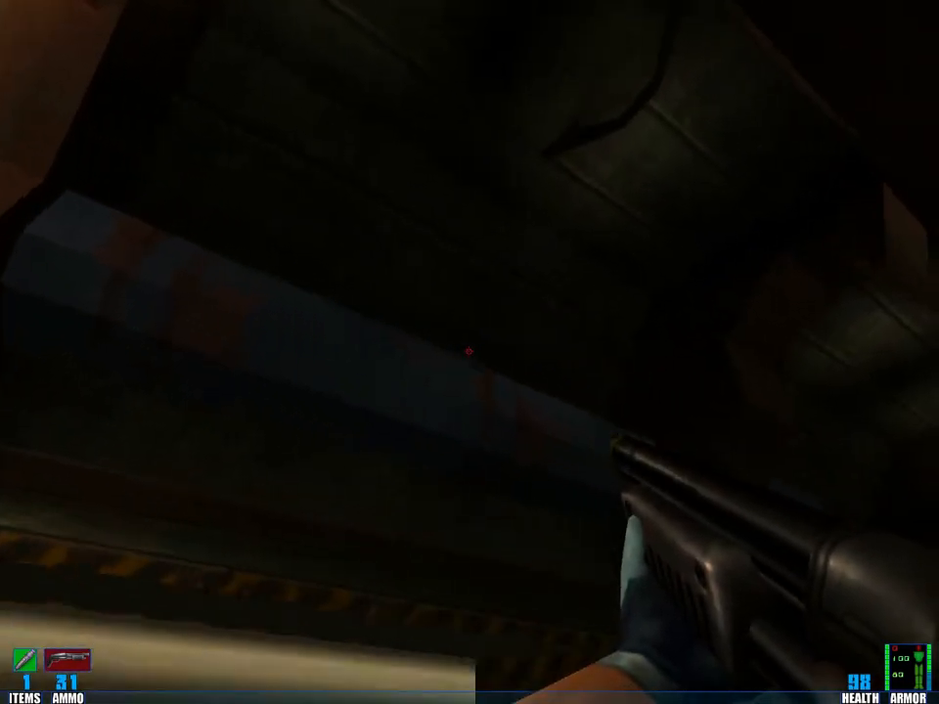
pyautogui.moveTo(469, 353)
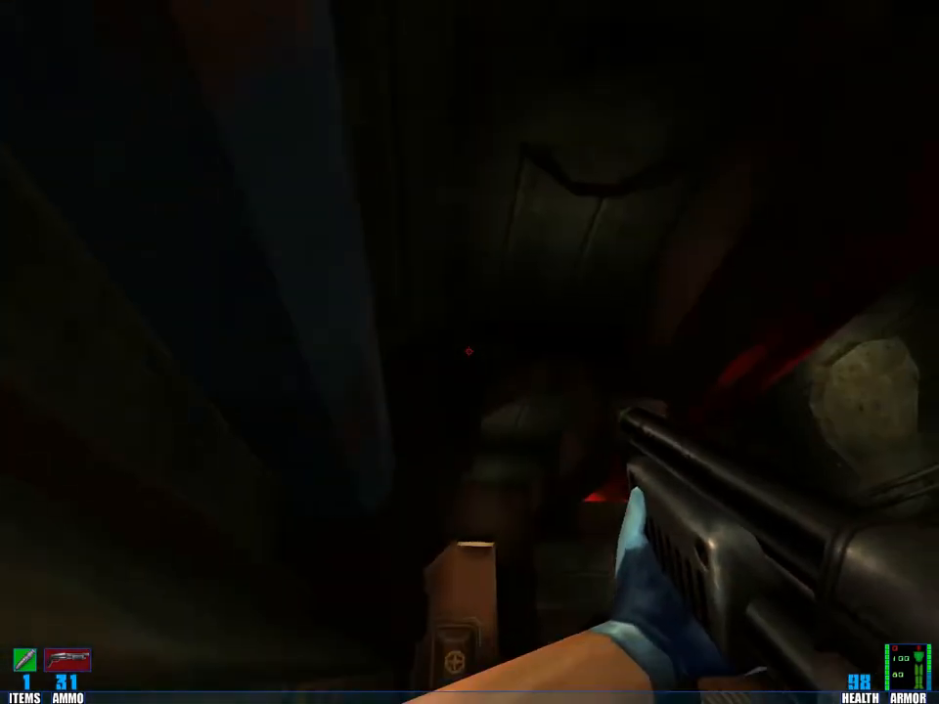
pyautogui.moveTo(470, 352)
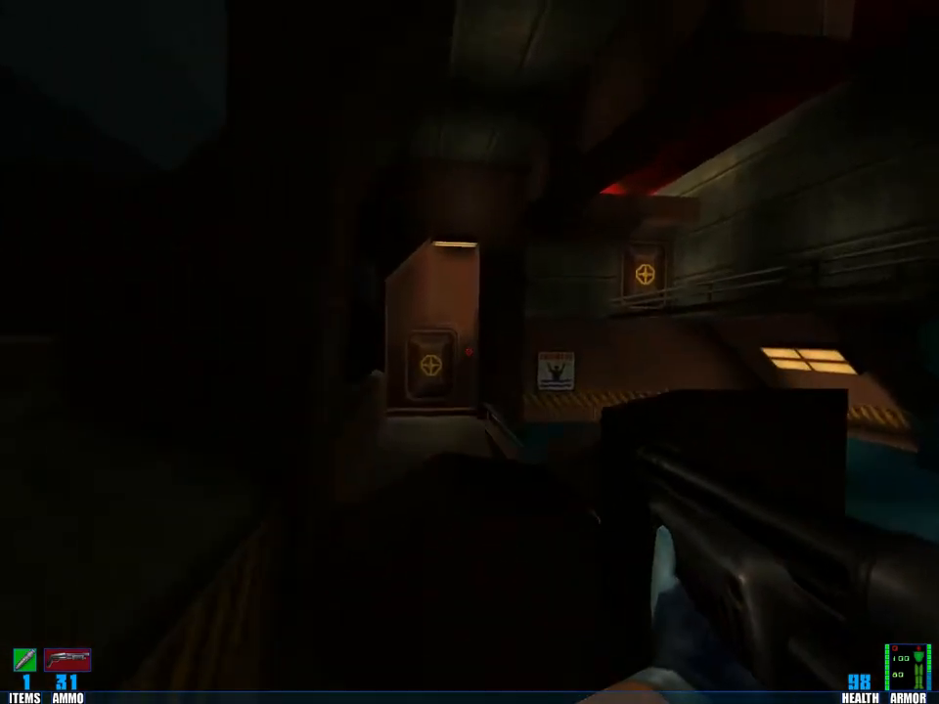
pyautogui.moveTo(470, 353)
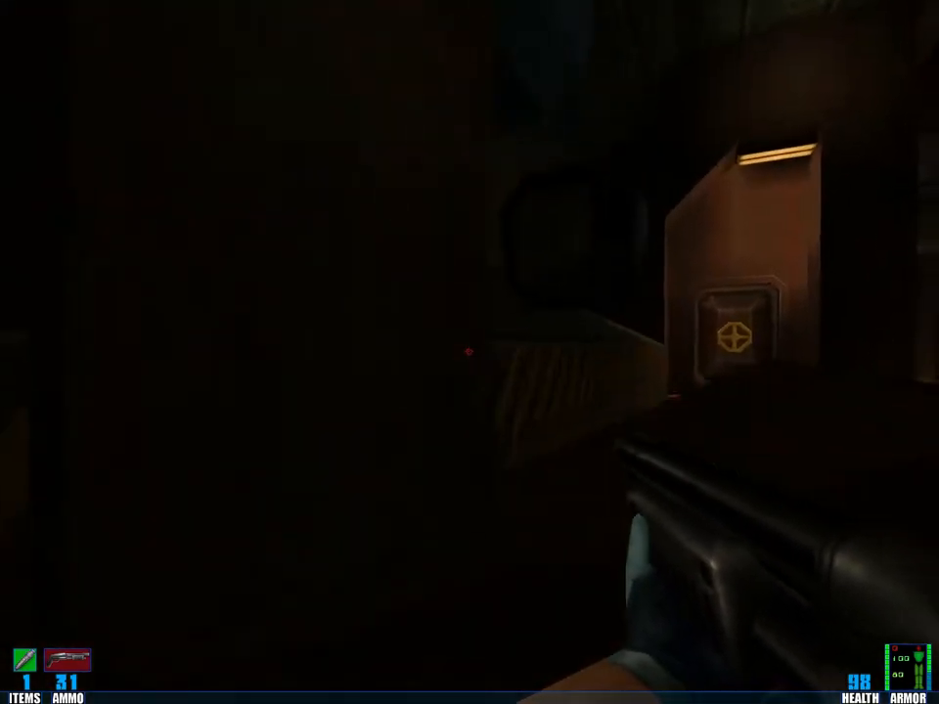
pyautogui.moveTo(469, 353)
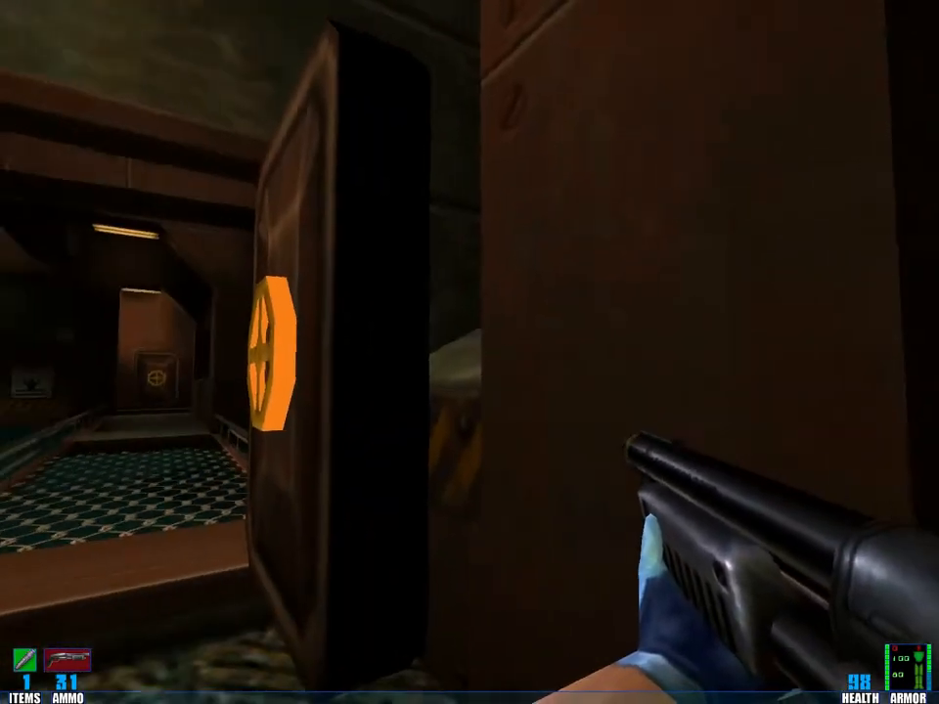
pyautogui.moveTo(469, 352)
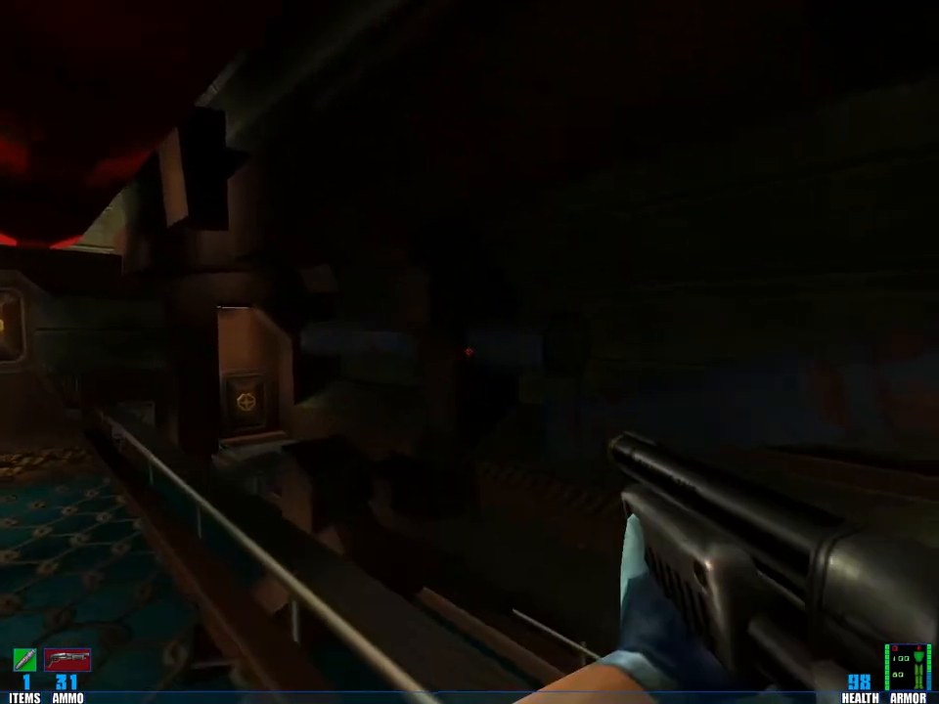
pyautogui.moveTo(469, 352)
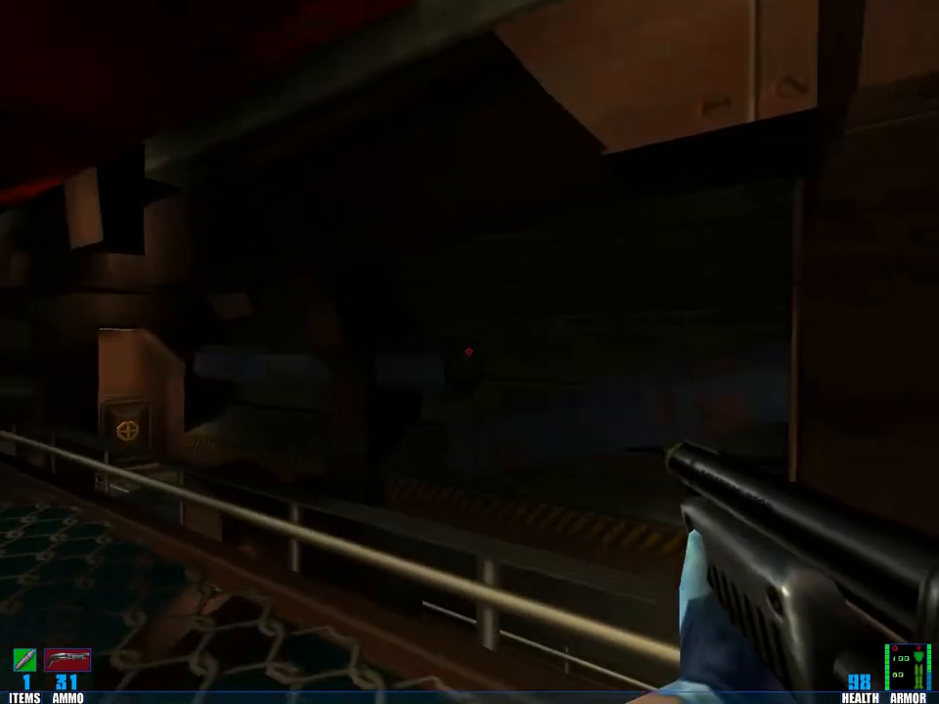
pyautogui.moveTo(469, 352)
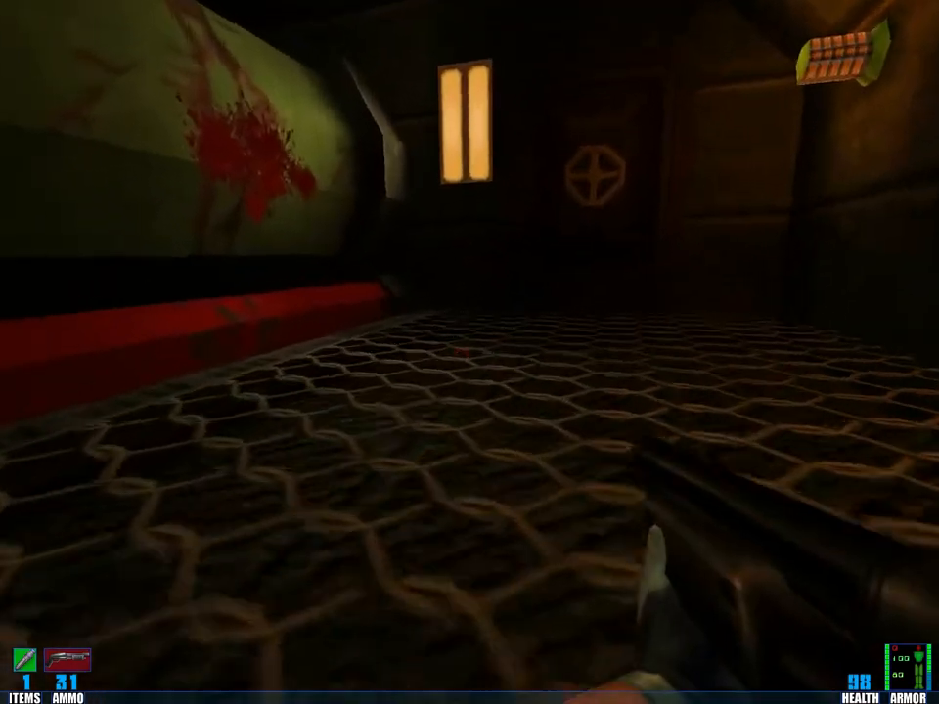
pyautogui.moveTo(470, 352)
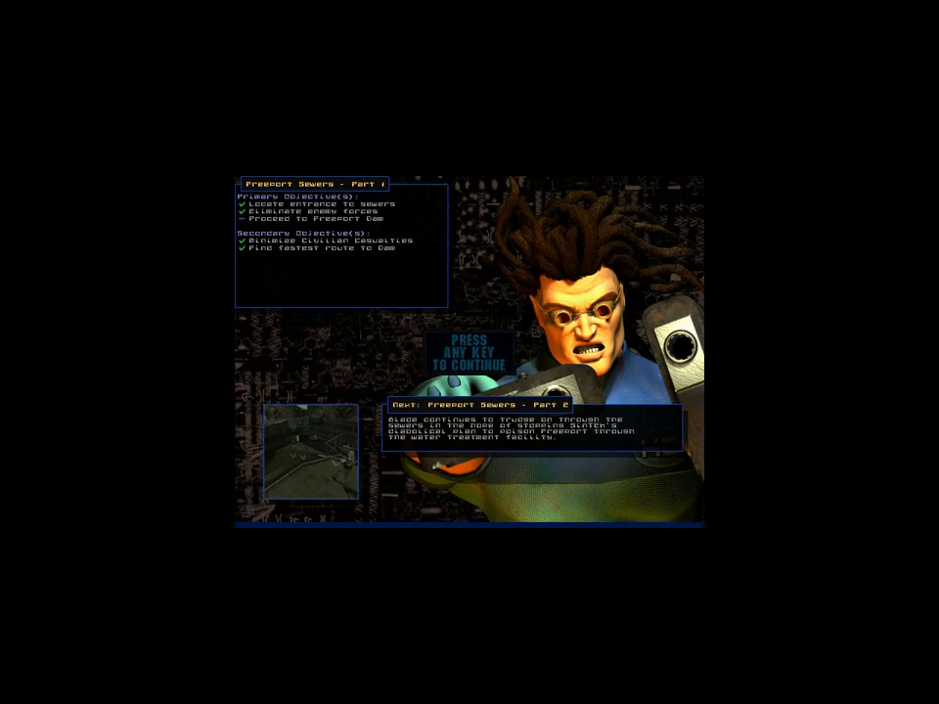
# Continue past the mission summary and shoot the armored enemy beside the pillar.
pyautogui.press('space')
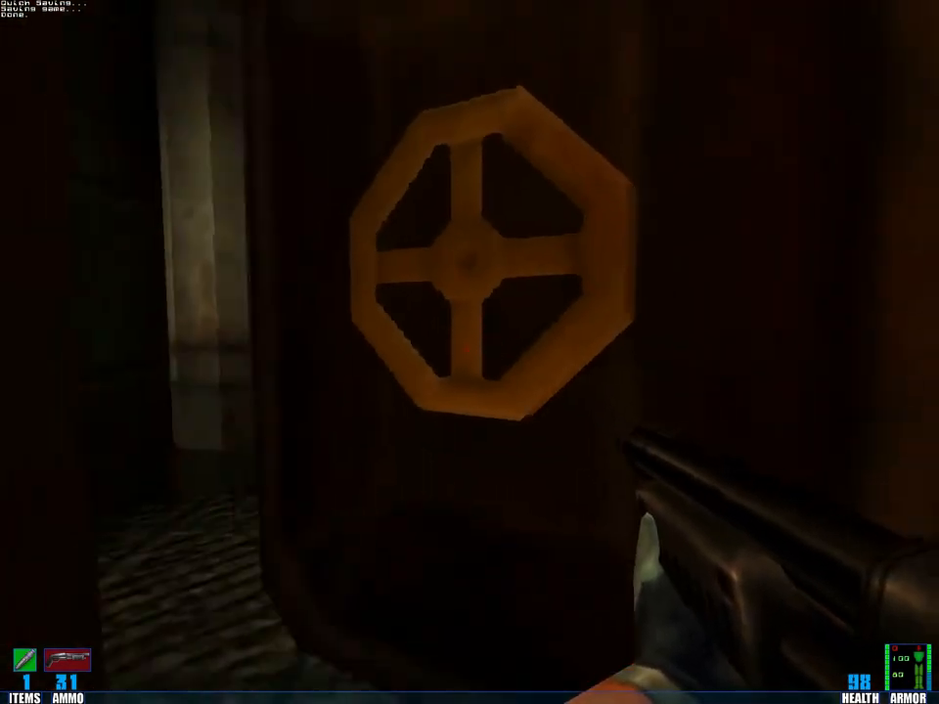
pyautogui.click(469, 352)
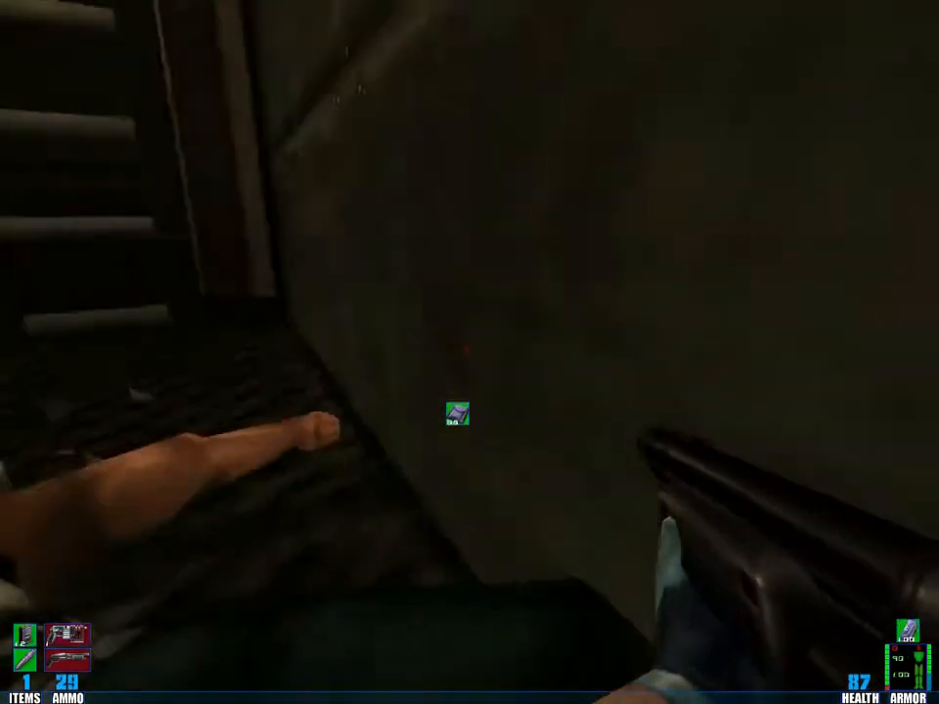
pyautogui.moveTo(470, 352)
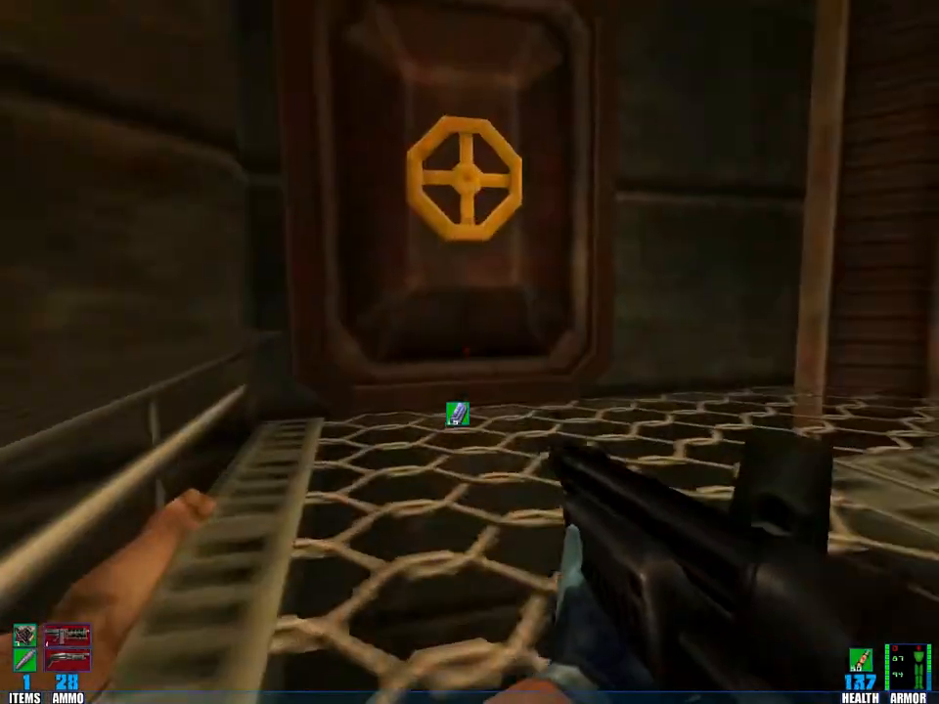
pyautogui.press('W')
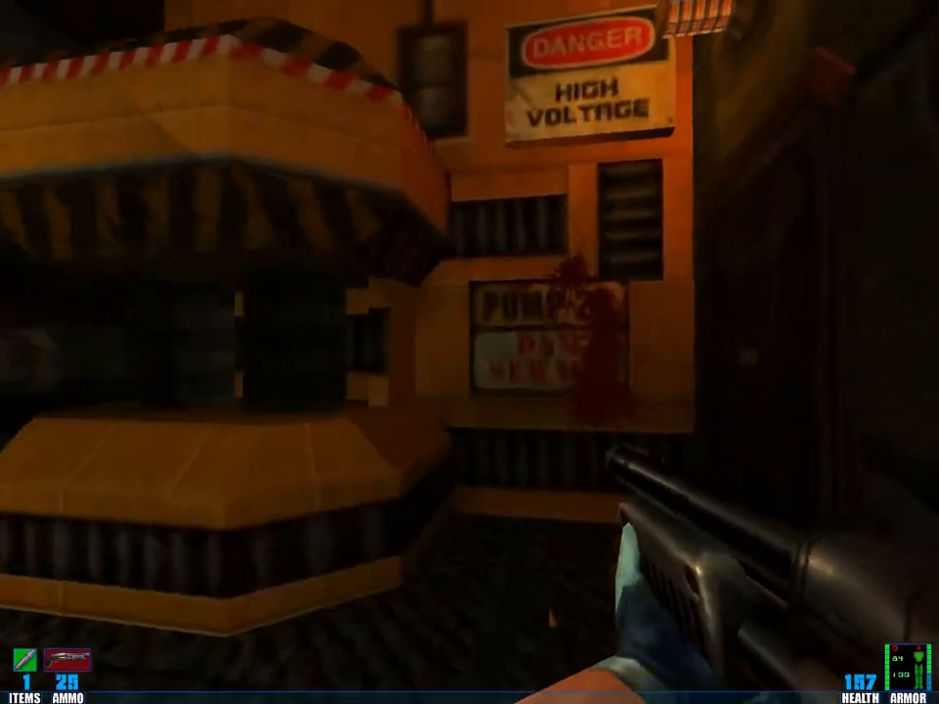
pyautogui.moveTo(470, 352)
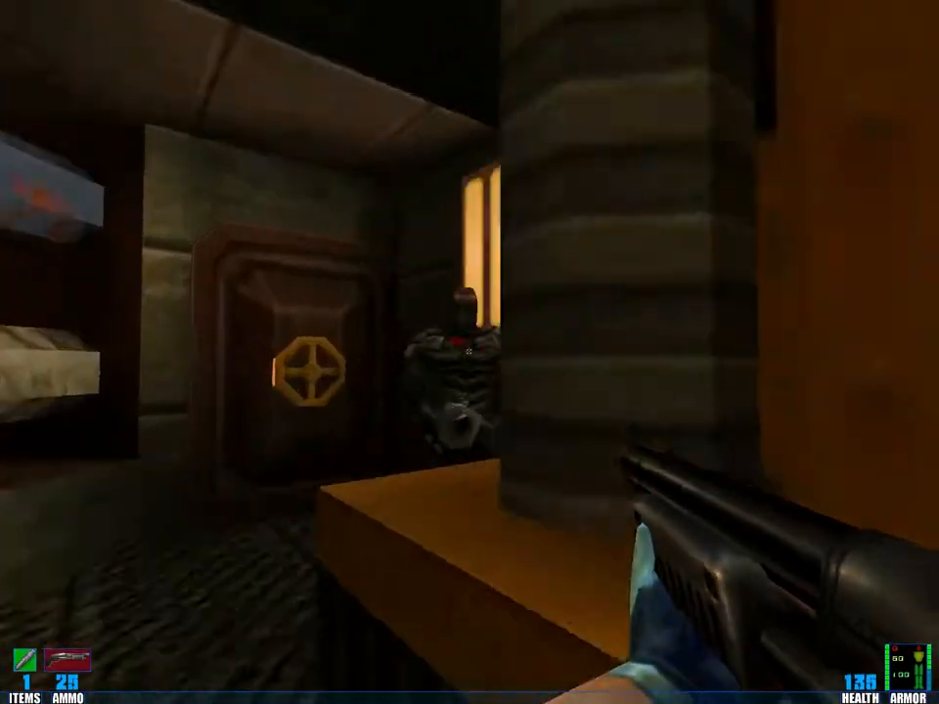
pyautogui.click(470, 352)
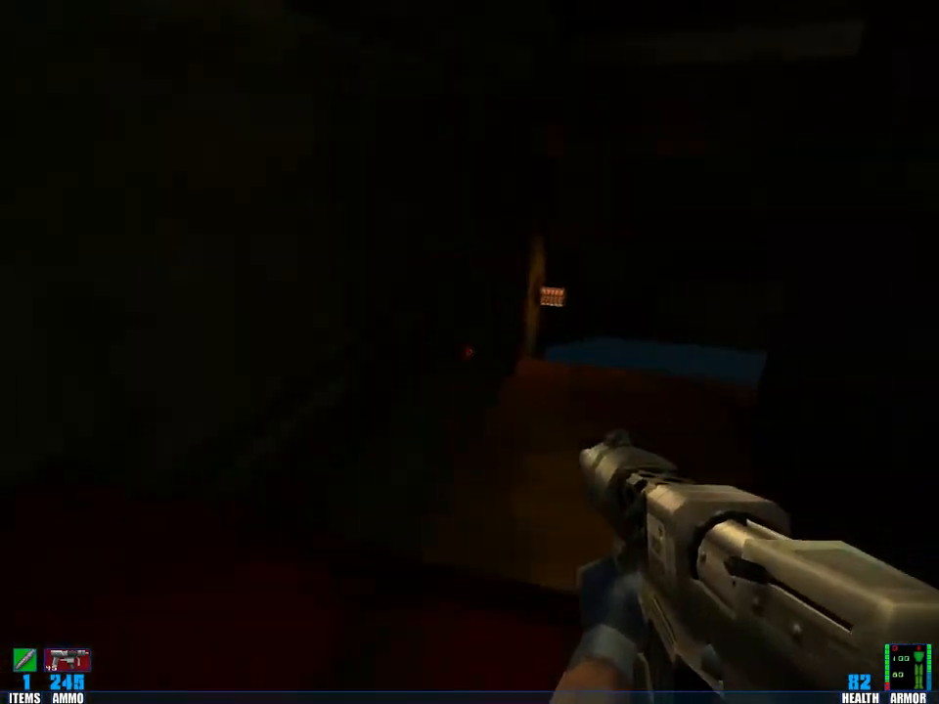
pyautogui.moveTo(469, 352)
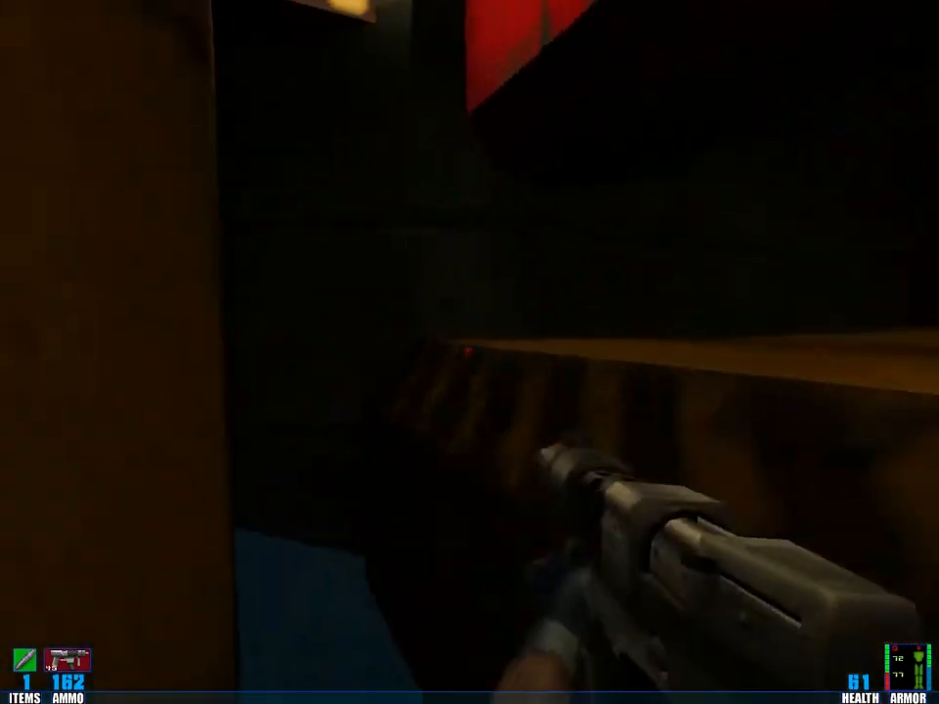
pyautogui.moveTo(470, 353)
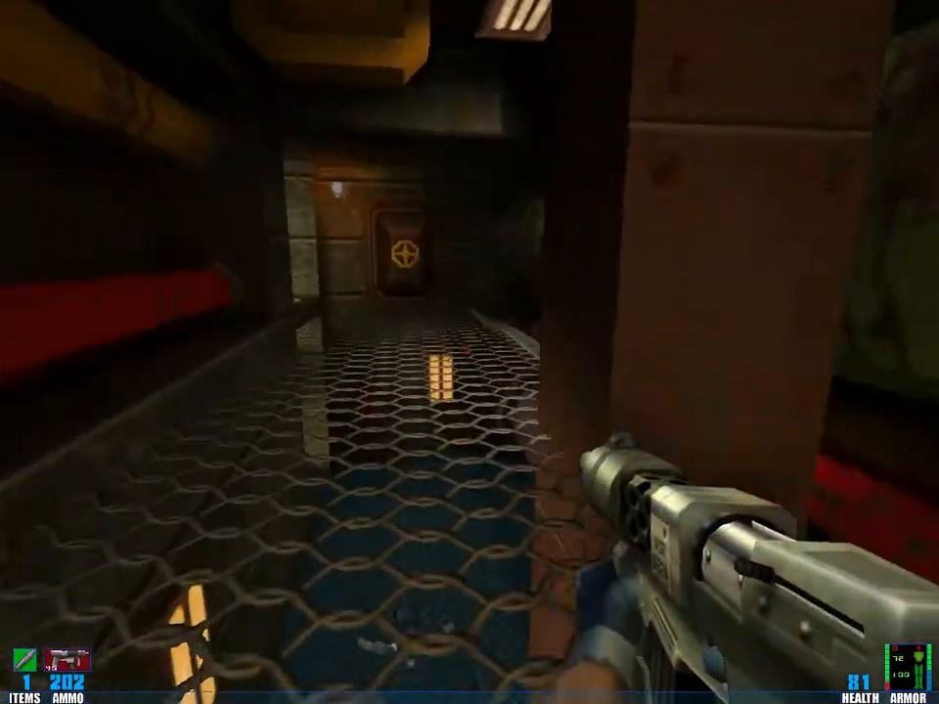
# Shoot the enemies down the room and by the crates, then escape to the saved games list.
pyautogui.press('w')
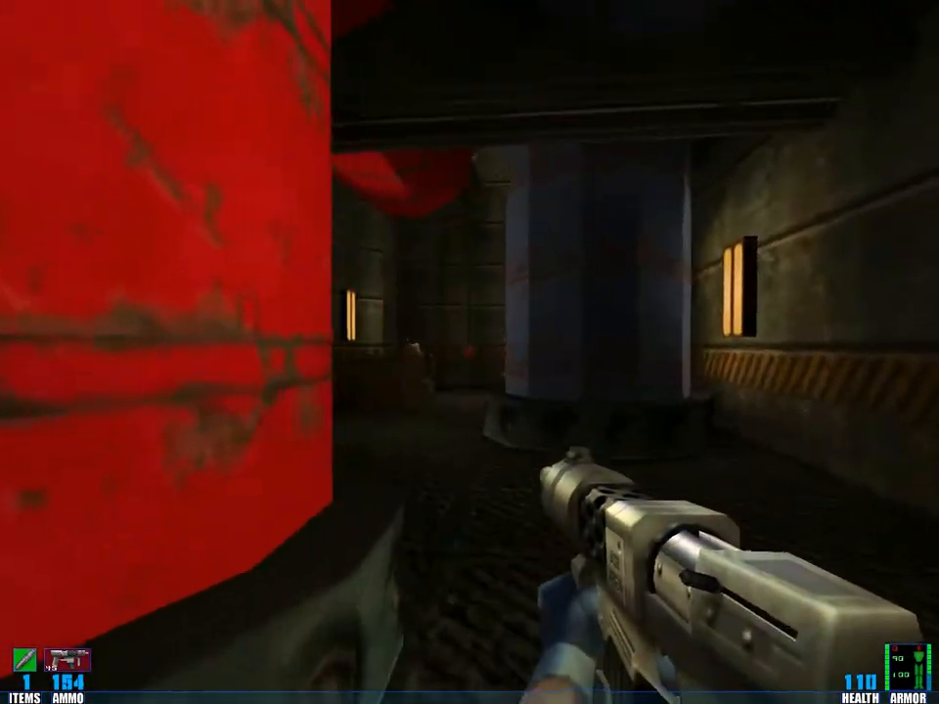
pyautogui.click(470, 352)
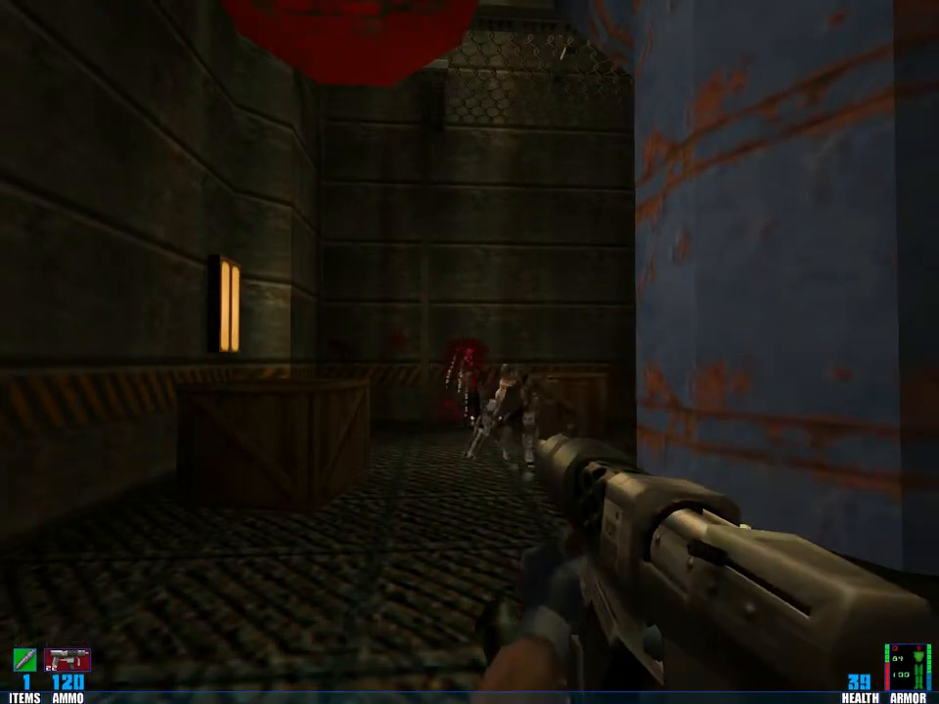
pyautogui.click(470, 352)
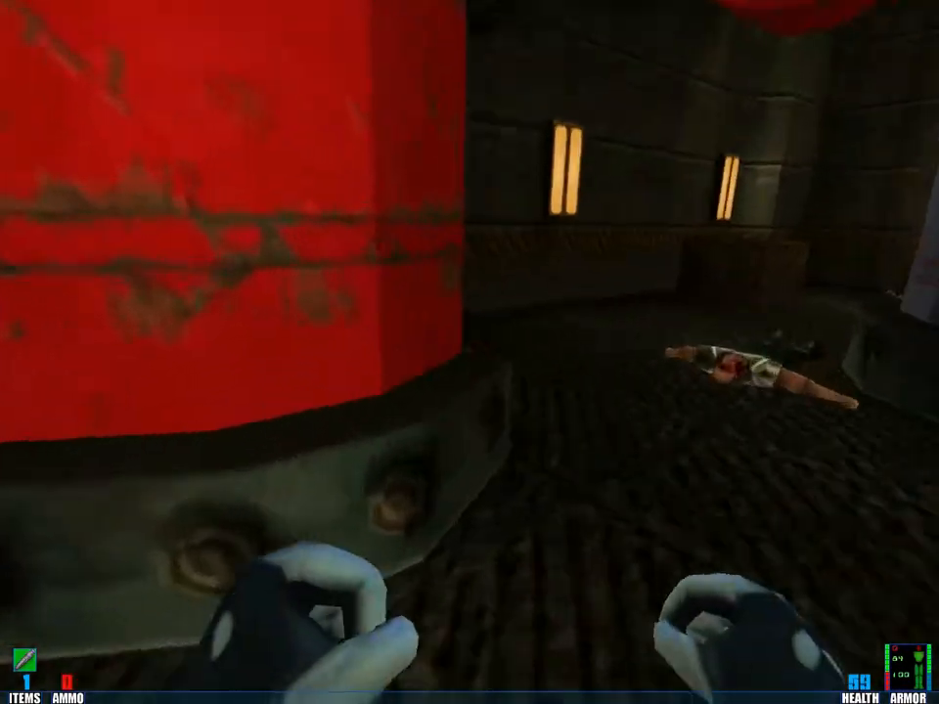
pyautogui.moveTo(469, 352)
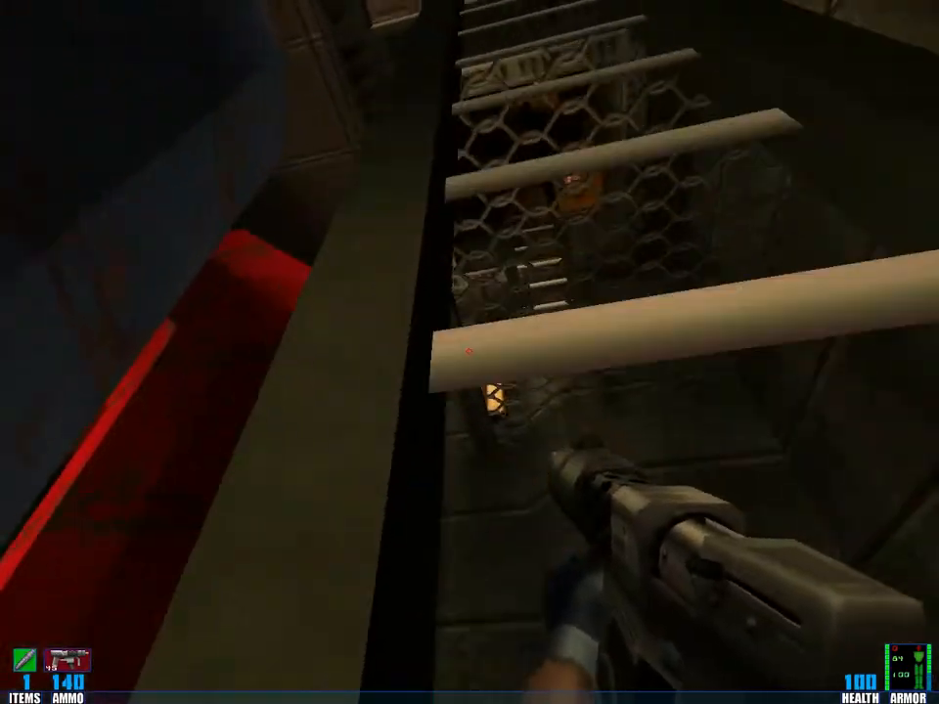
pyautogui.moveTo(470, 352)
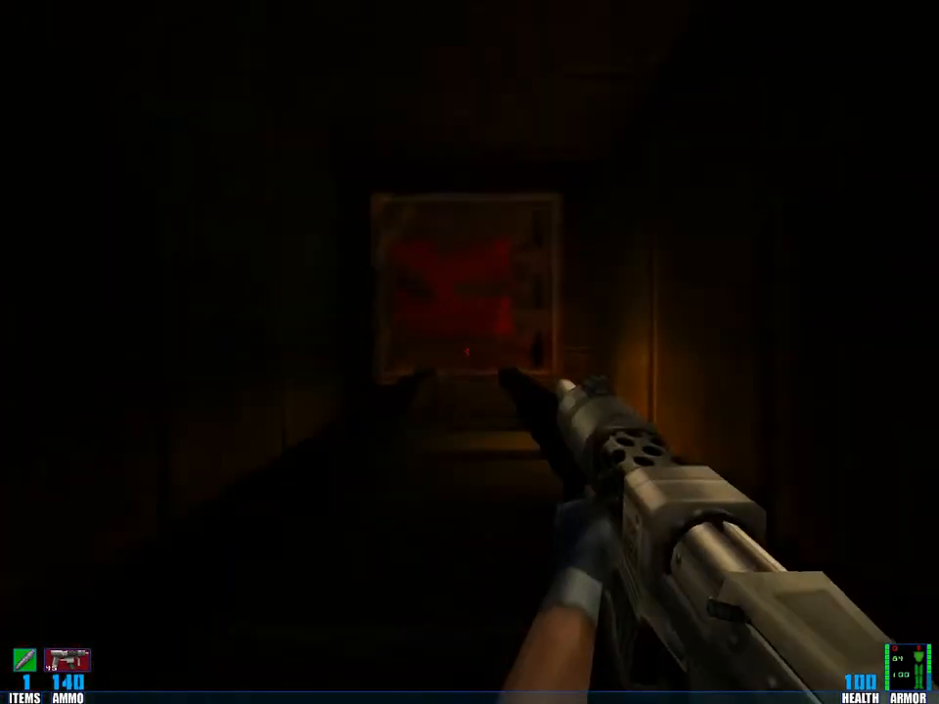
pyautogui.moveTo(470, 352)
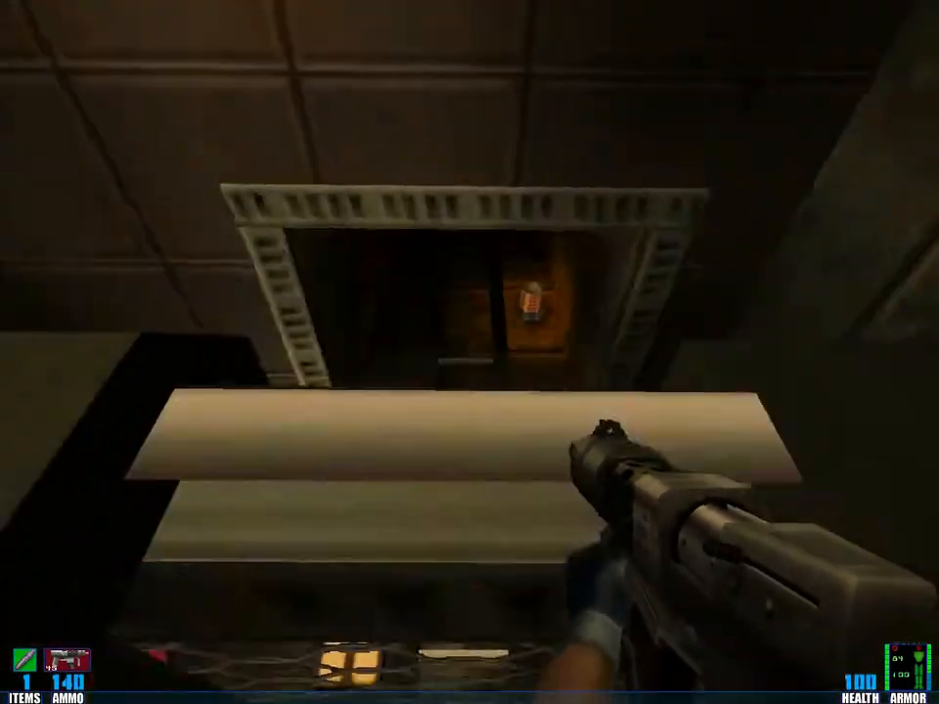
pyautogui.press('Escape')
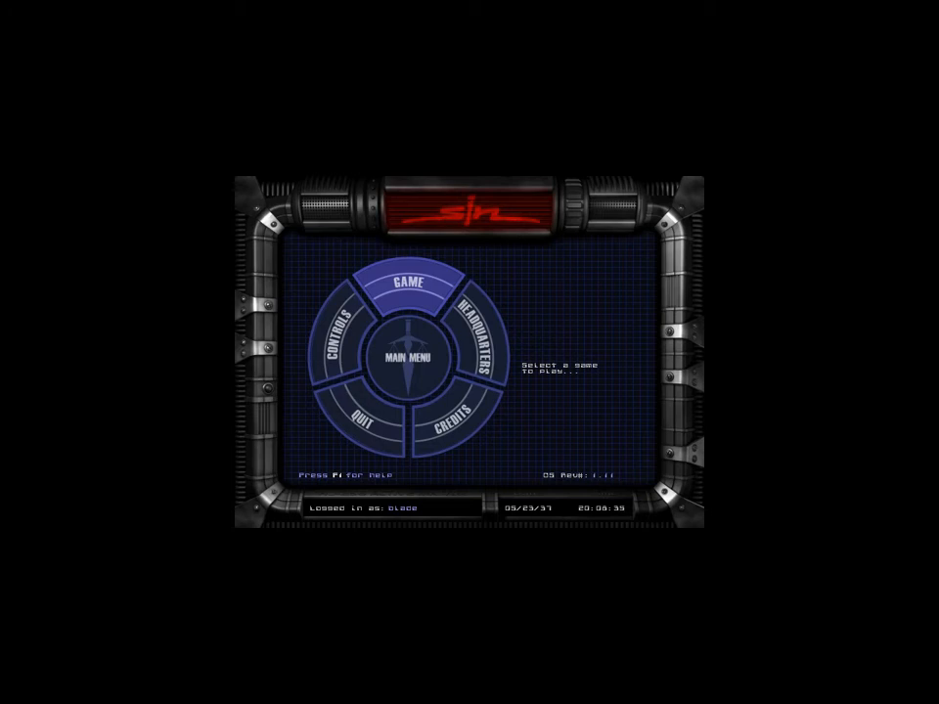
pyautogui.click(408, 285)
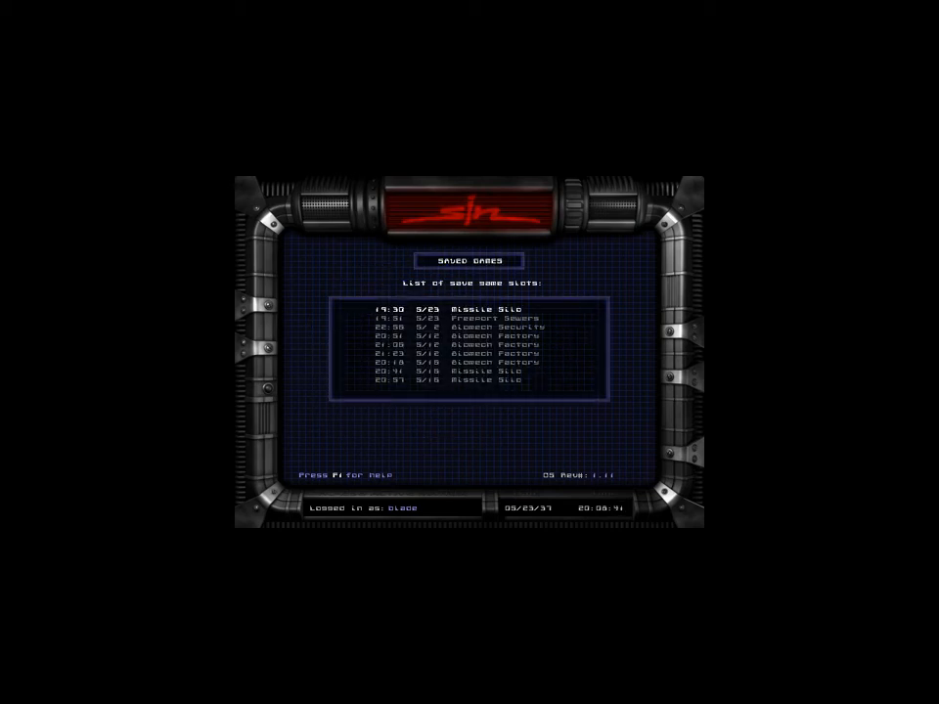